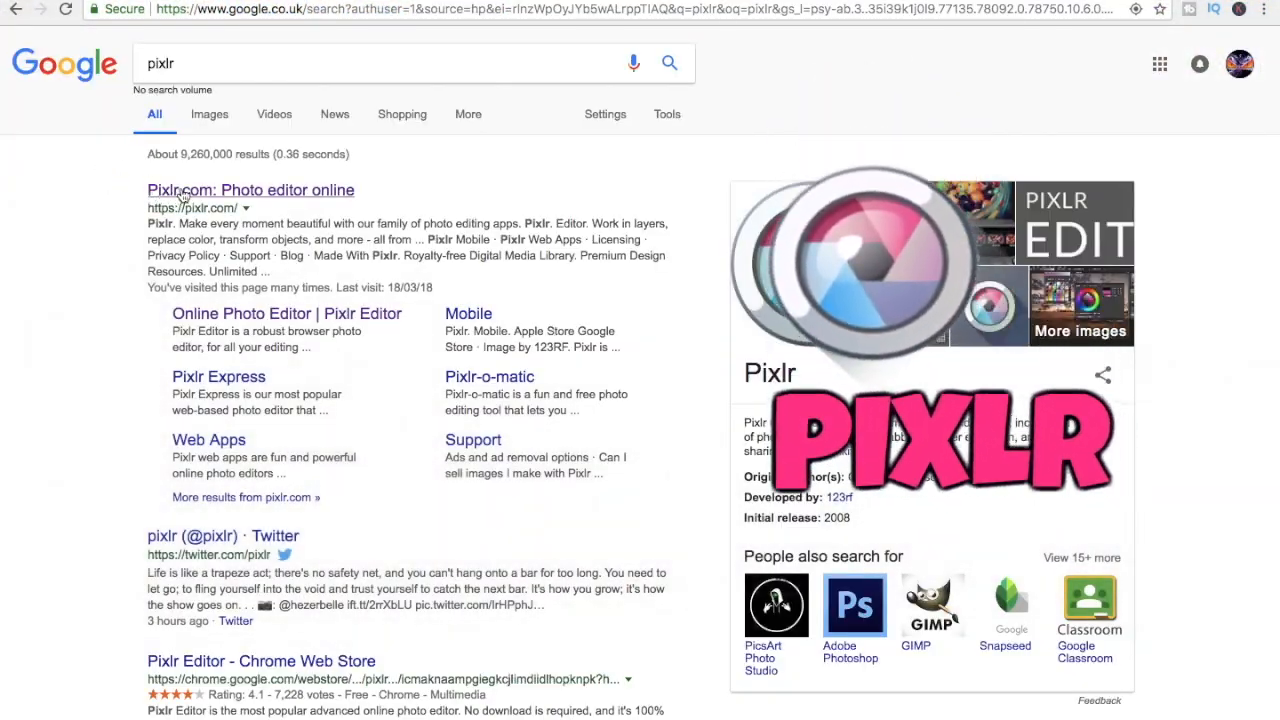
# Go to pixlr.com from the search results and launch the Pixlr Editor web app.
pyautogui.click(250, 190)
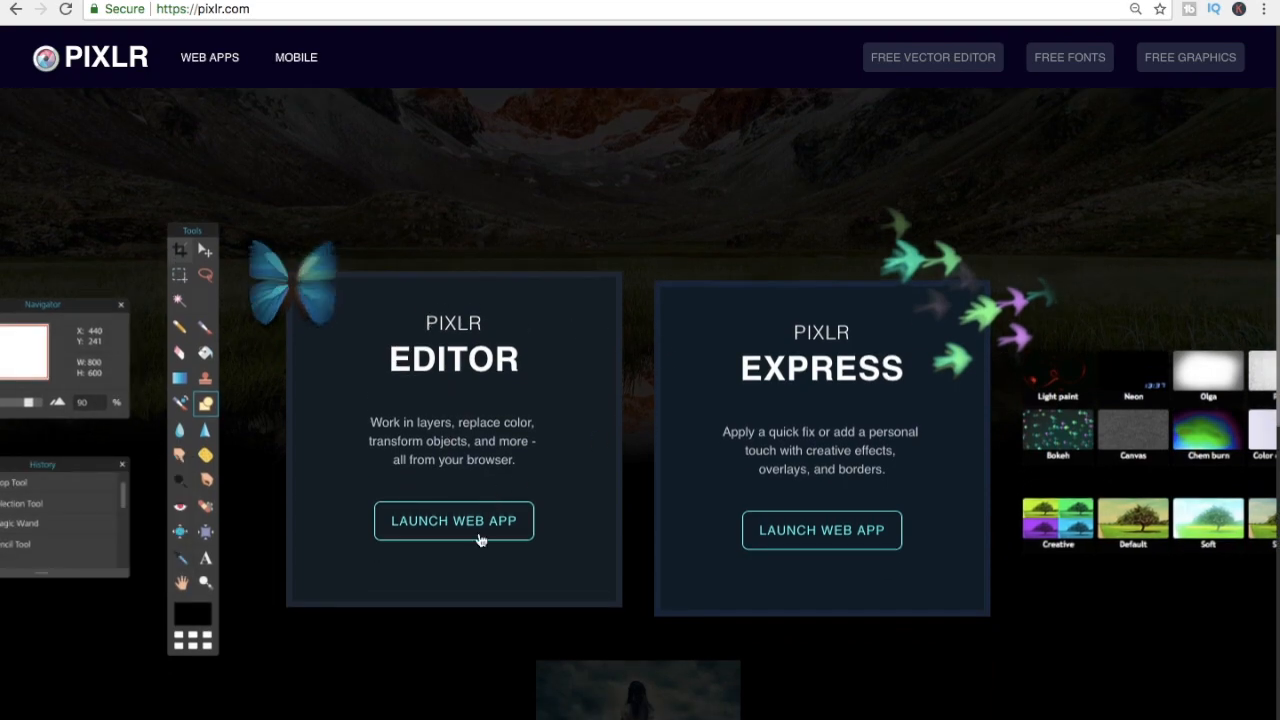
pyautogui.click(452, 520)
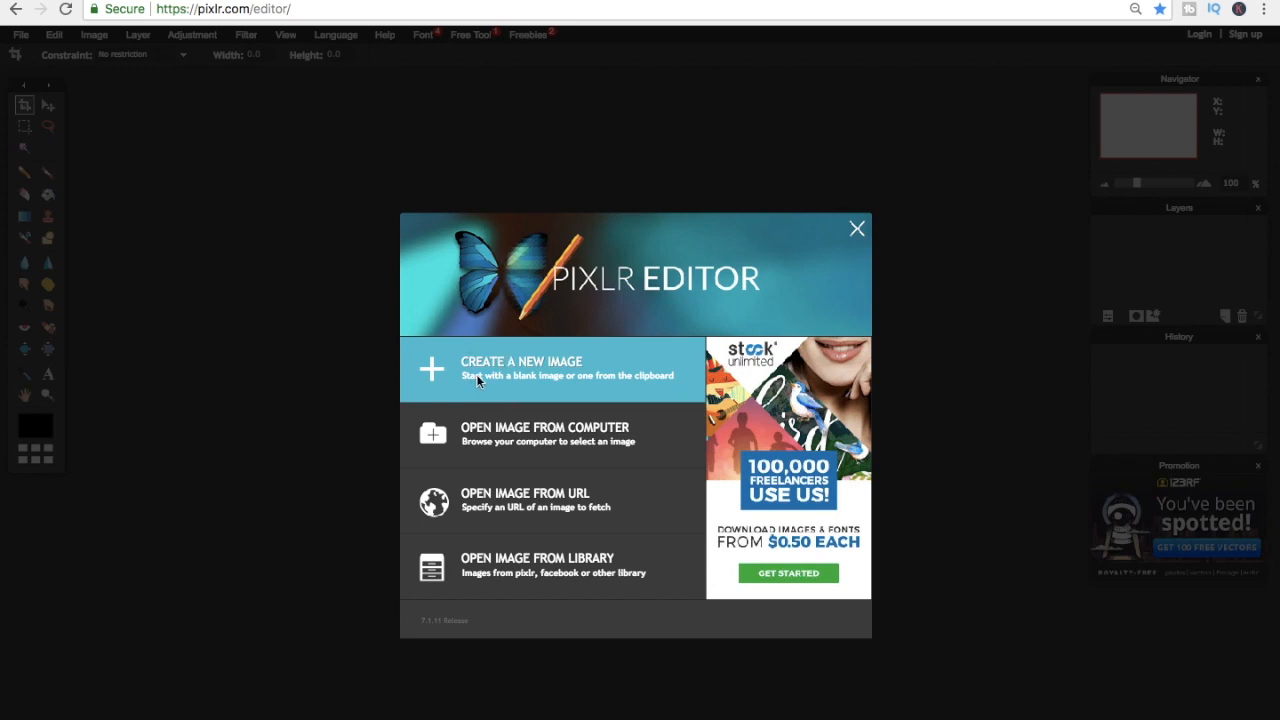
# Create a new image with the Movie 720p (1280 × 720) preset and a transparent background.
pyautogui.click(520, 370)
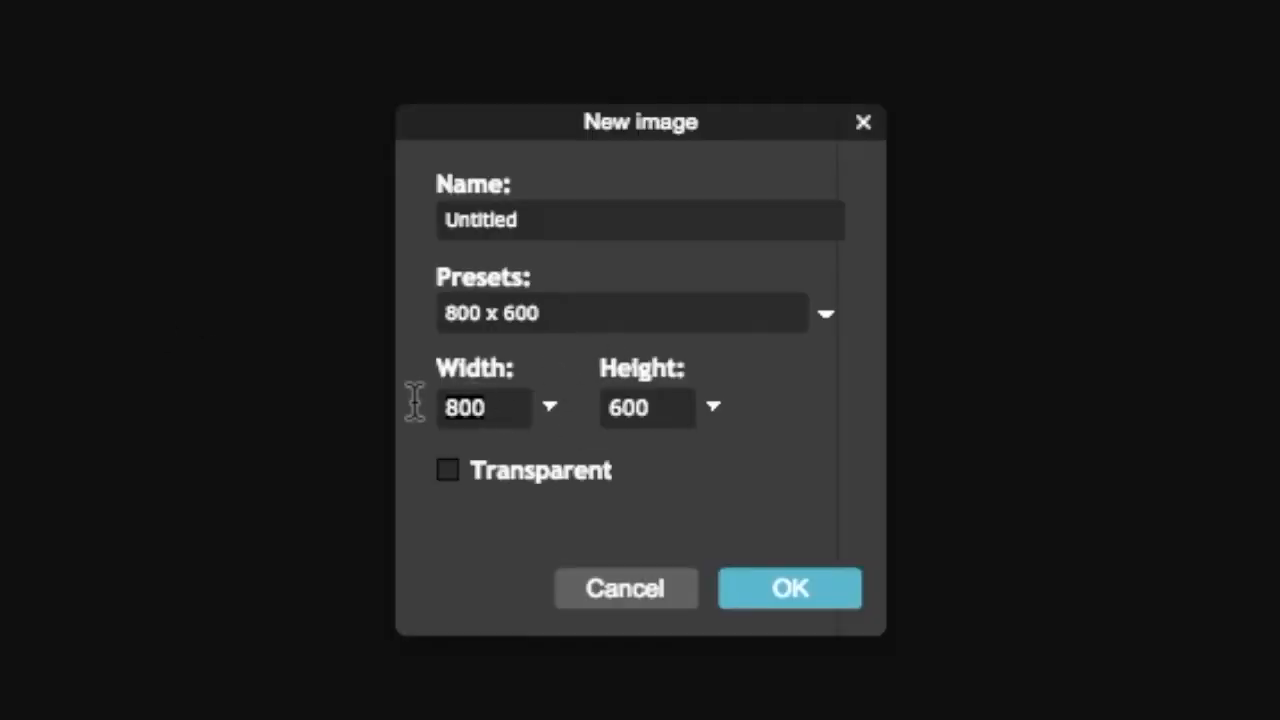
pyautogui.click(824, 312)
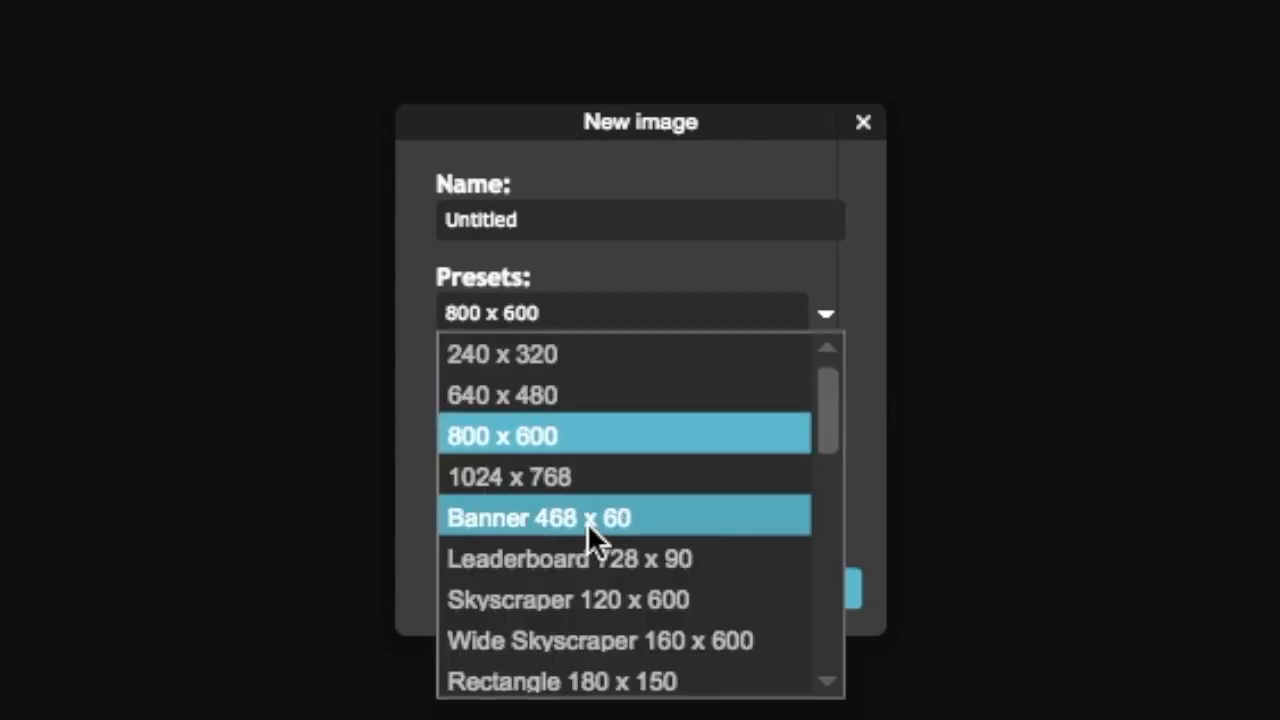
pyautogui.scroll(-3)
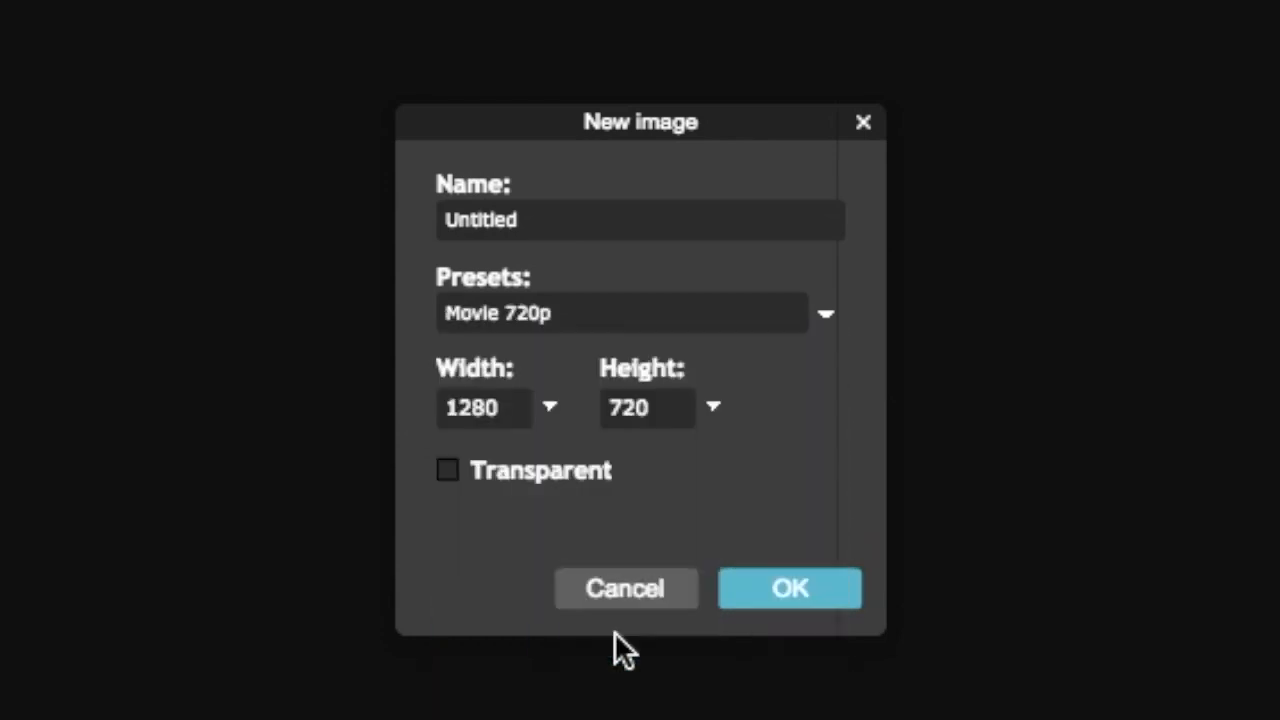
pyautogui.moveTo(460, 516)
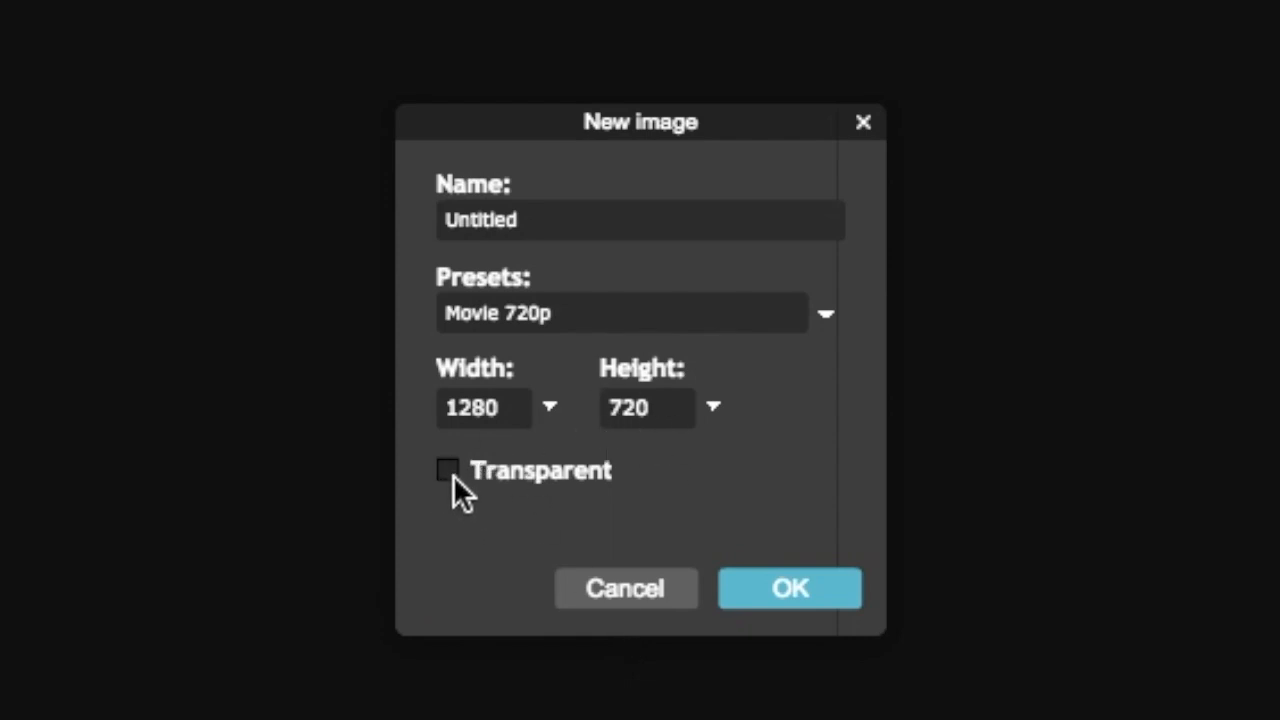
pyautogui.click(448, 470)
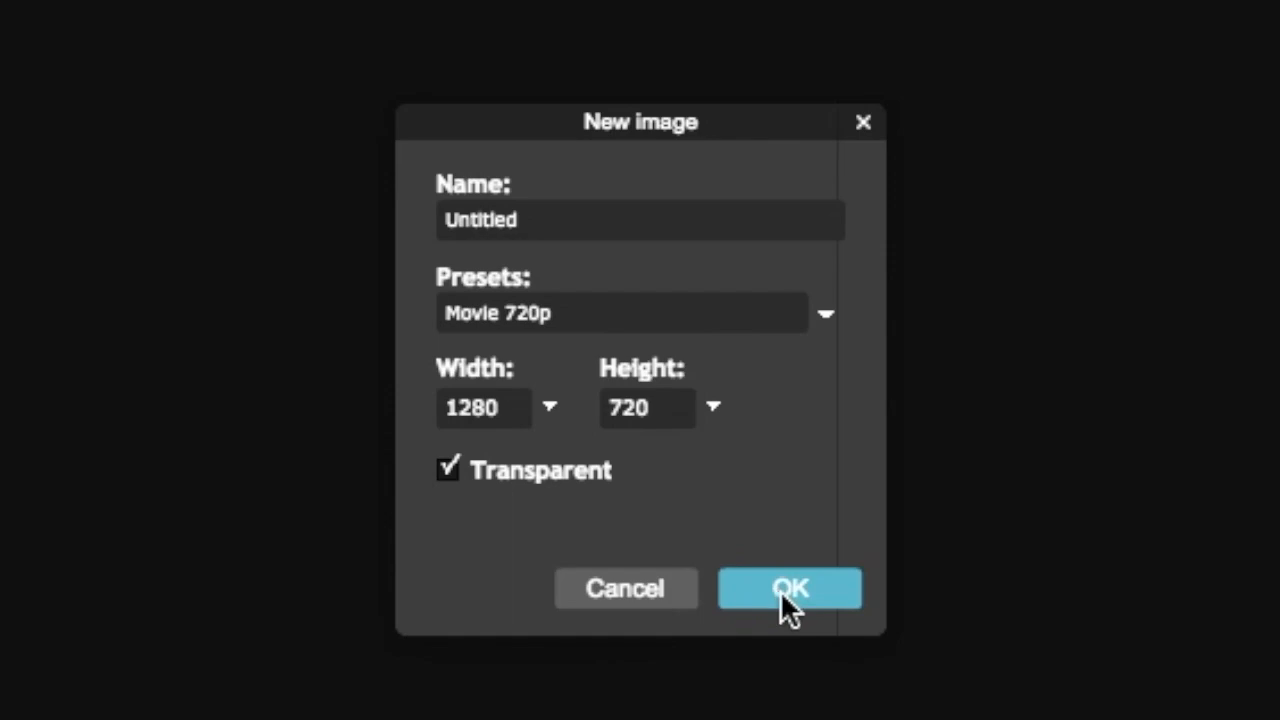
pyautogui.click(788, 588)
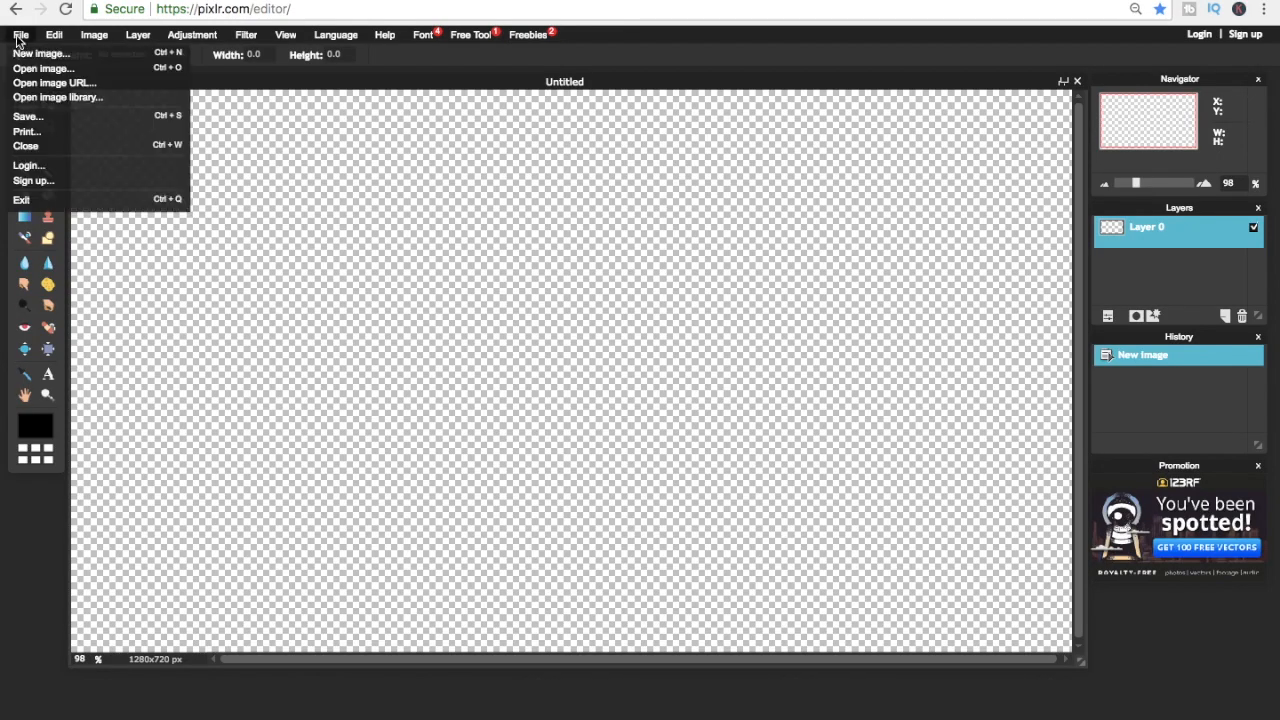
# Open the purple night house JPEG, paste it into Untitled and free-transform it to fill the canvas.
pyautogui.click(44, 68)
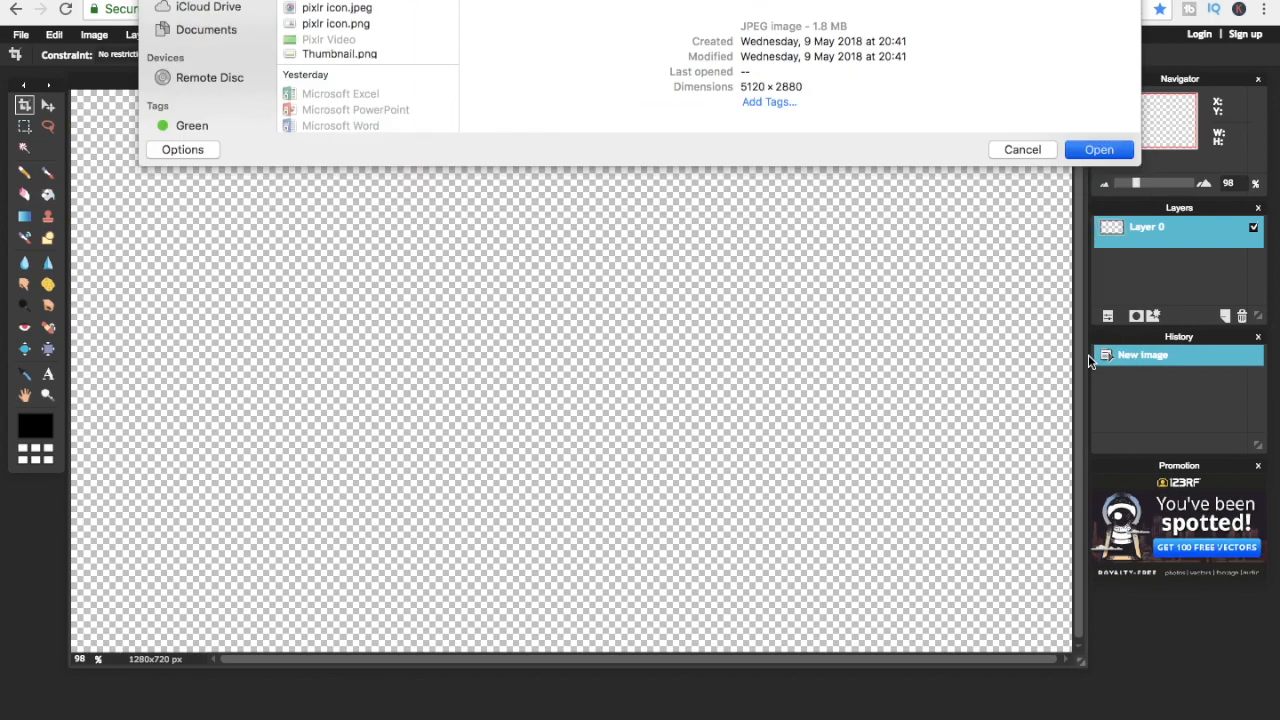
pyautogui.click(1098, 148)
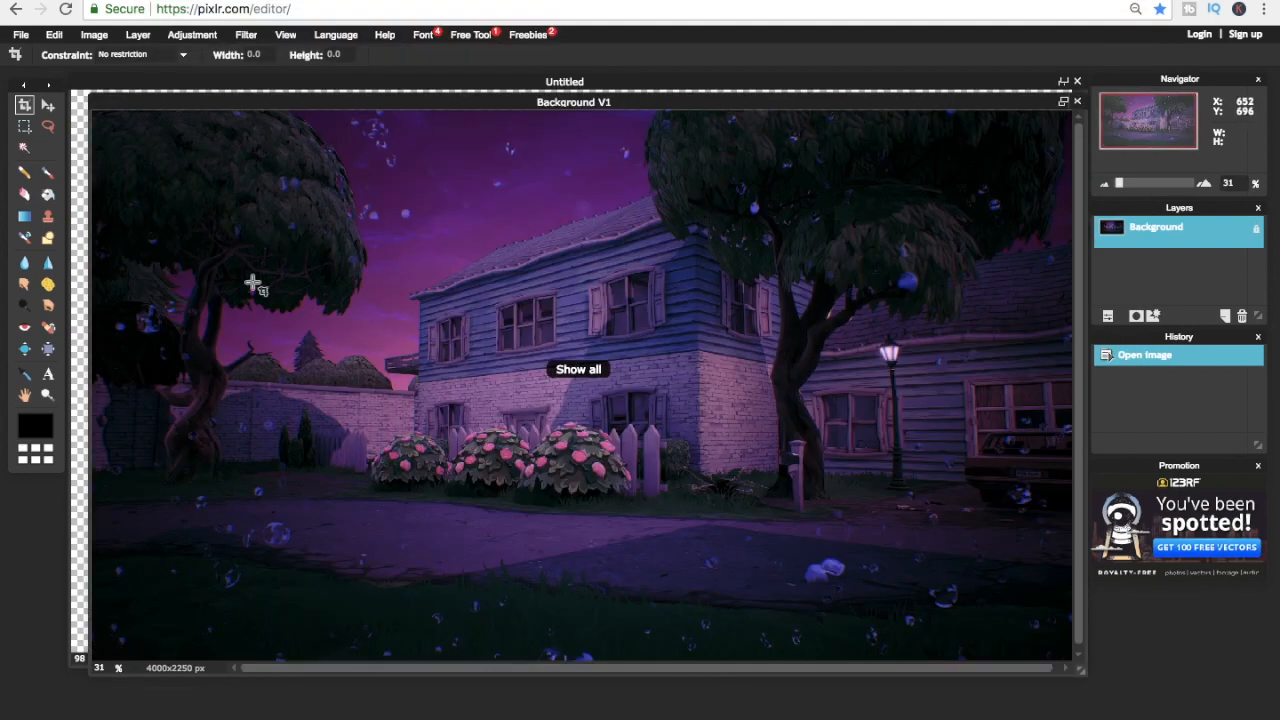
pyautogui.moveTo(200, 204)
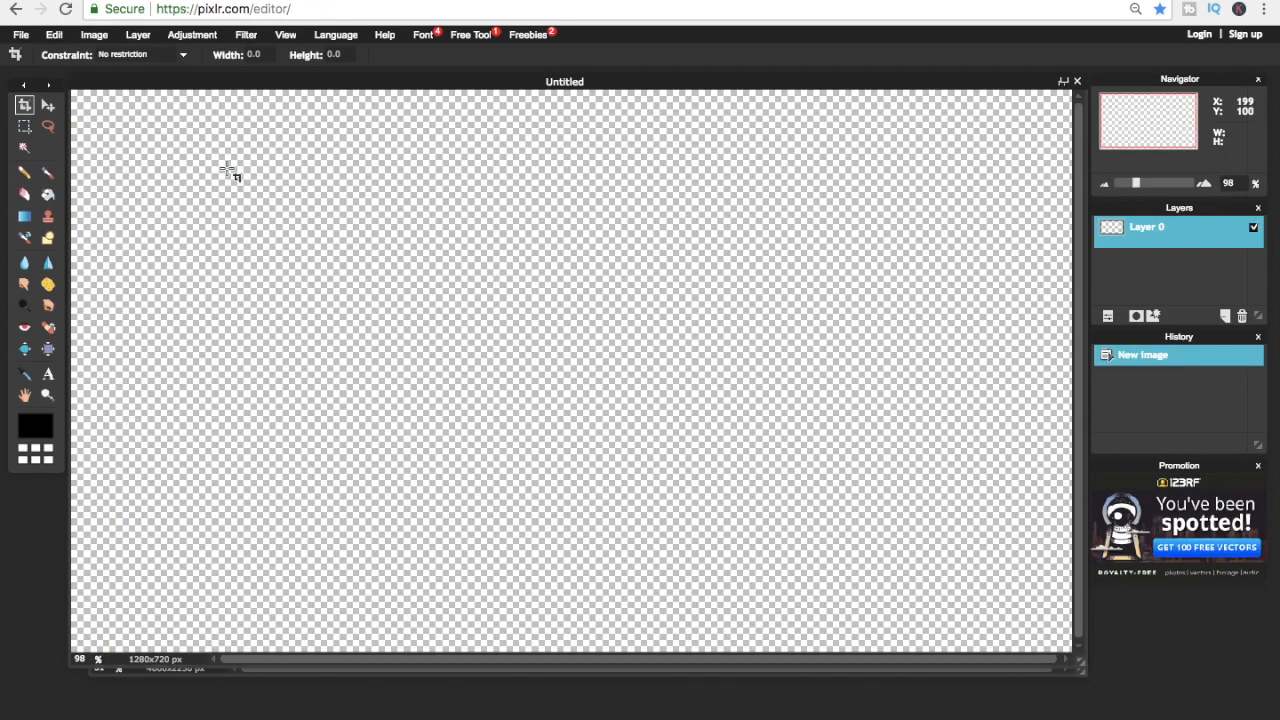
pyautogui.press('ctrl+v')
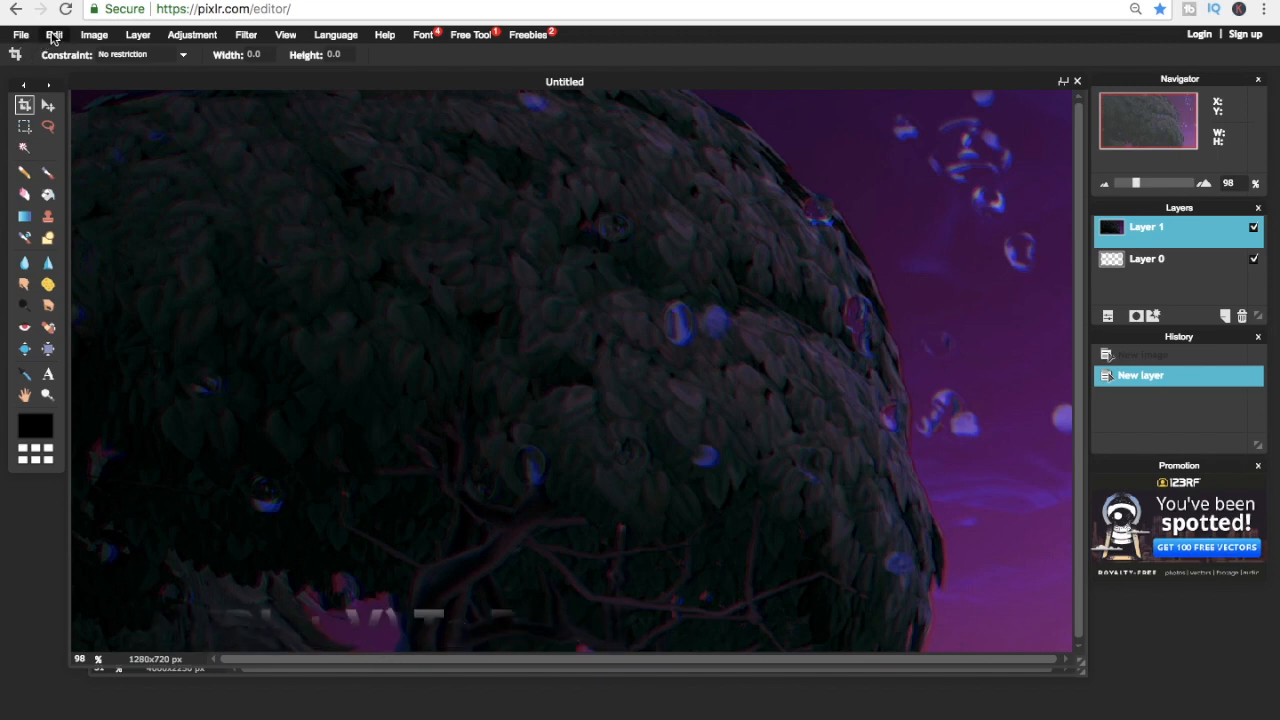
pyautogui.moveTo(56, 38)
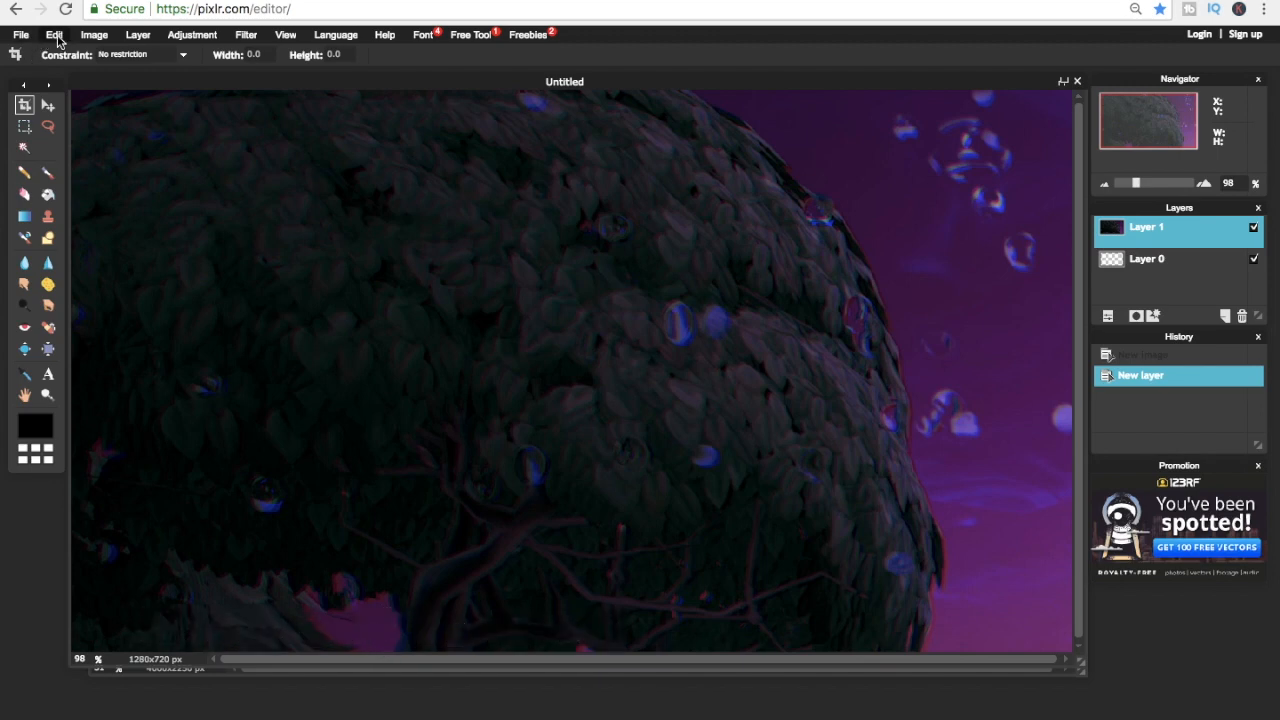
pyautogui.click(52, 32)
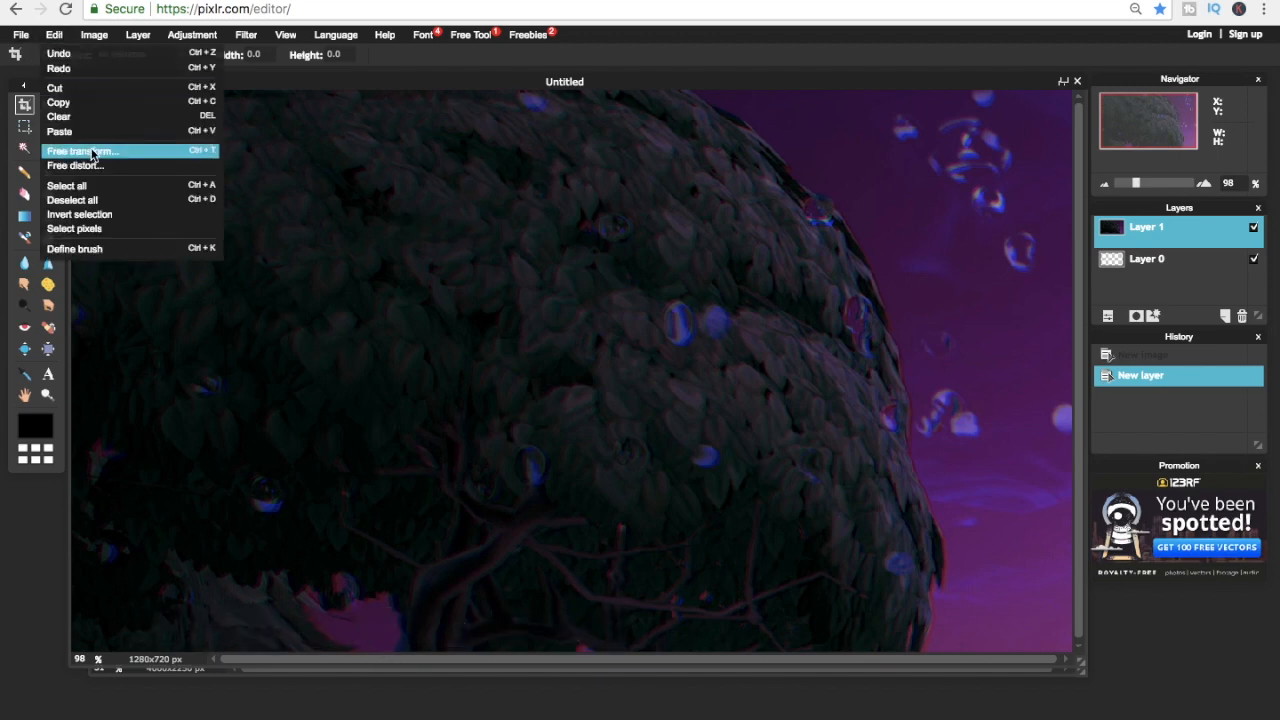
pyautogui.click(82, 152)
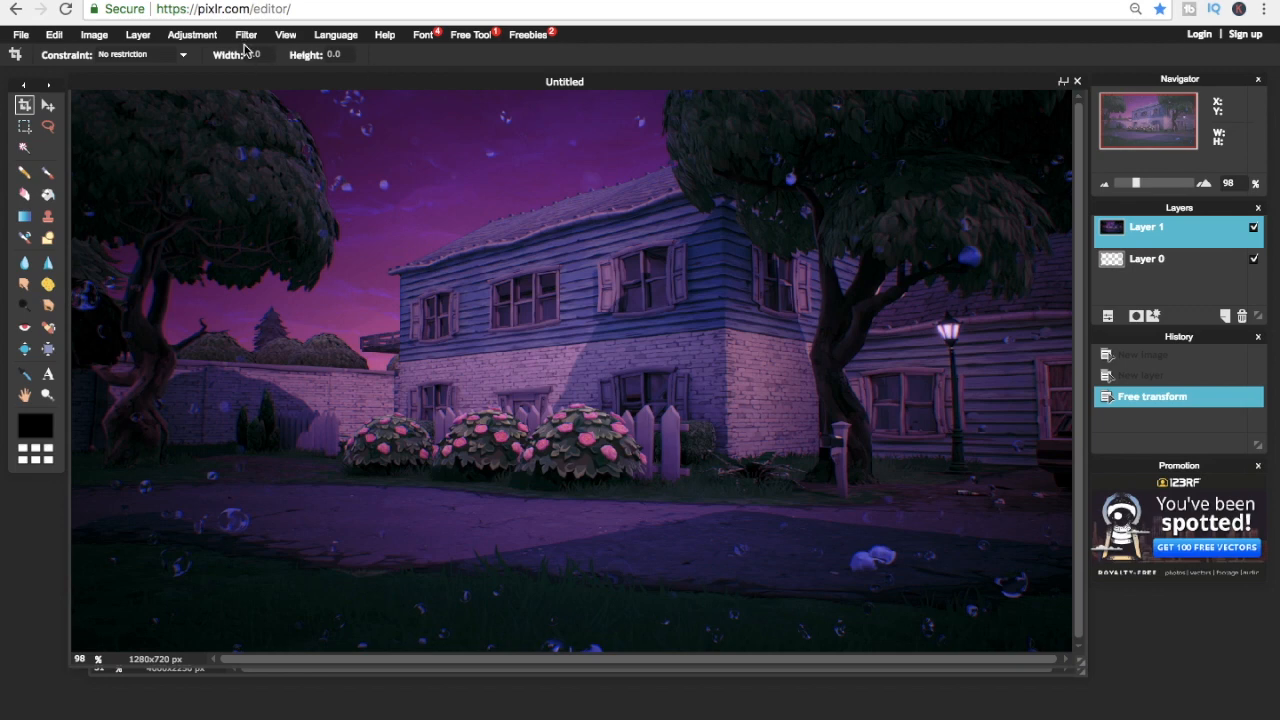
# Apply a Gaussian blur of about 34 to the night house background layer.
pyautogui.click(244, 34)
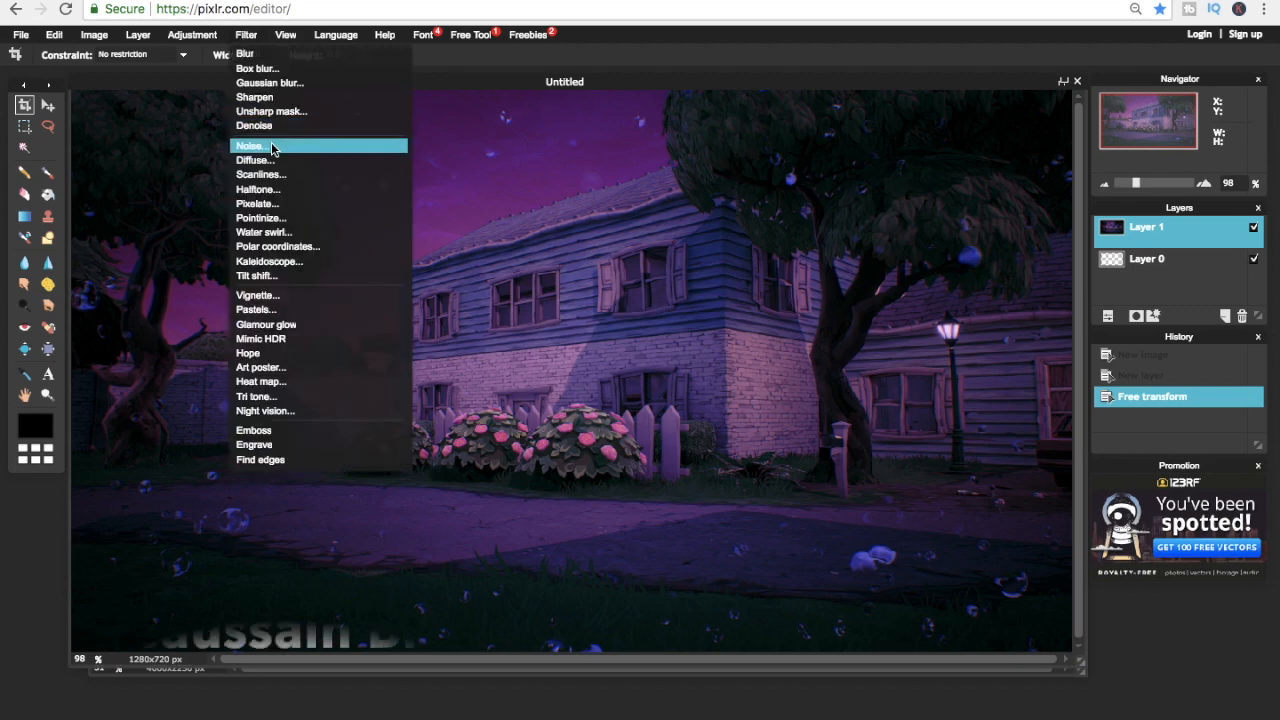
pyautogui.moveTo(316, 84)
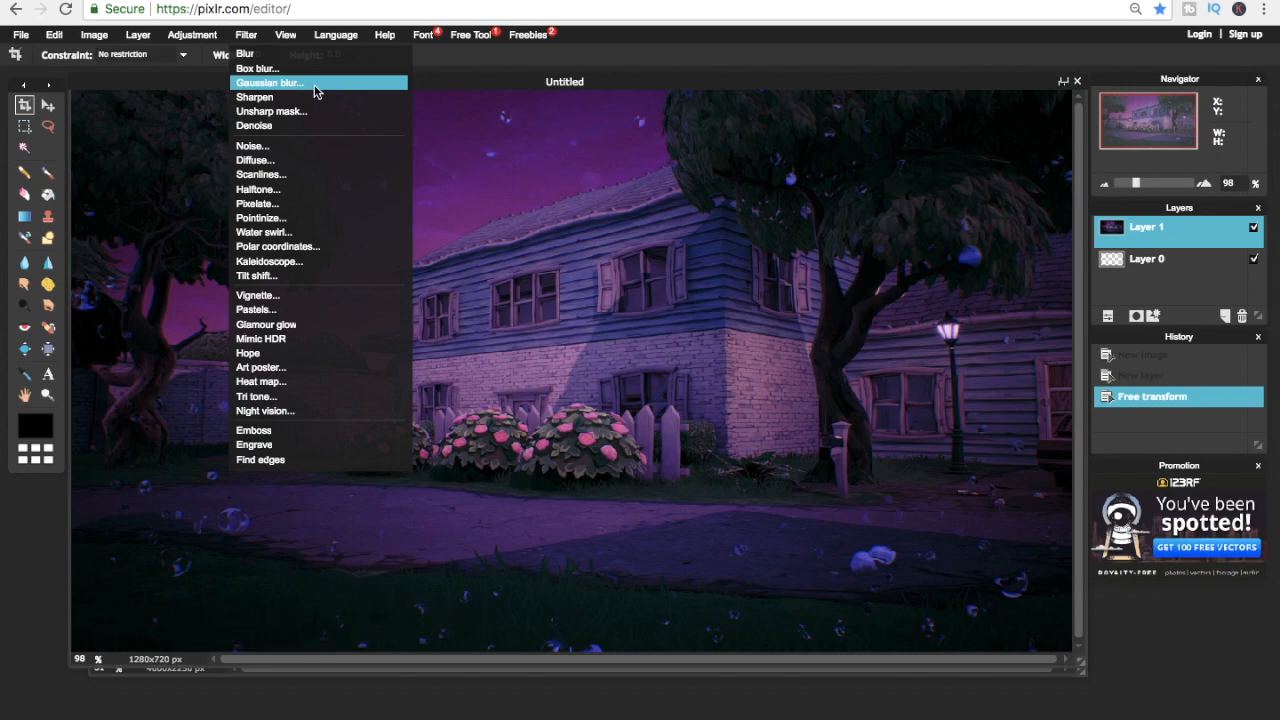
pyautogui.click(268, 82)
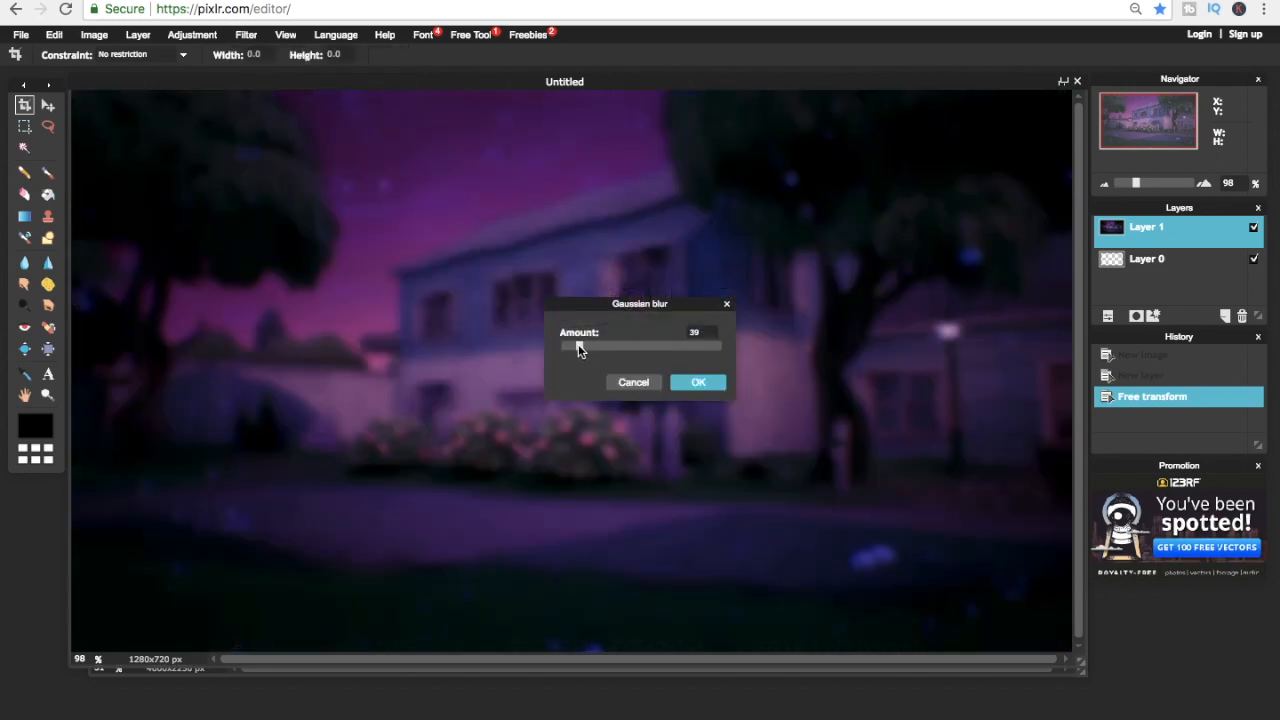
pyautogui.moveTo(580, 346); pyautogui.dragTo(576, 346)
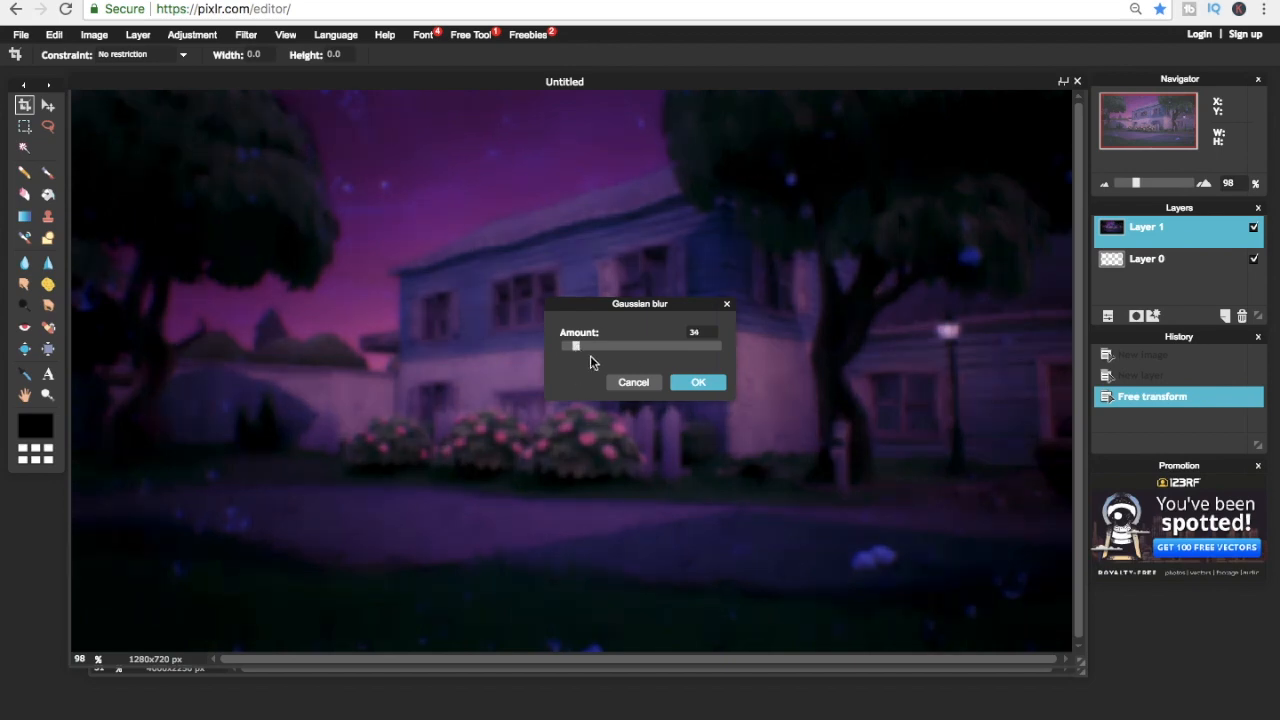
pyautogui.click(698, 382)
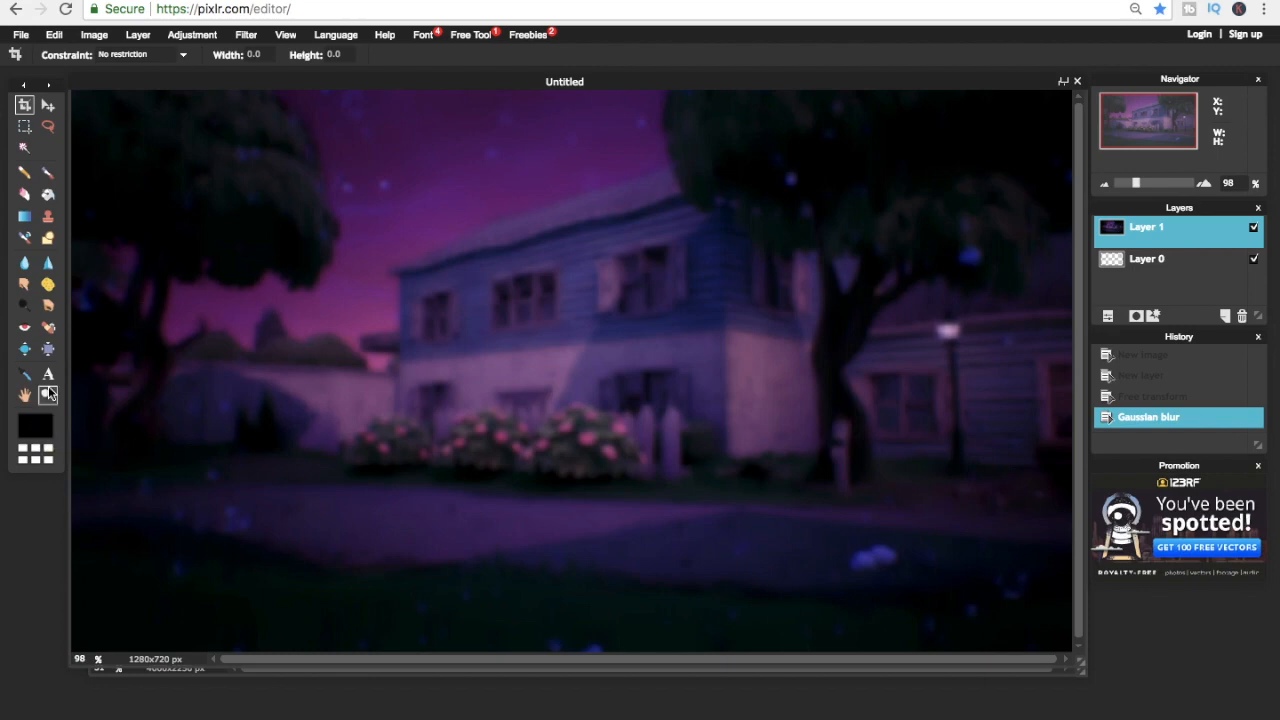
pyautogui.click(48, 374)
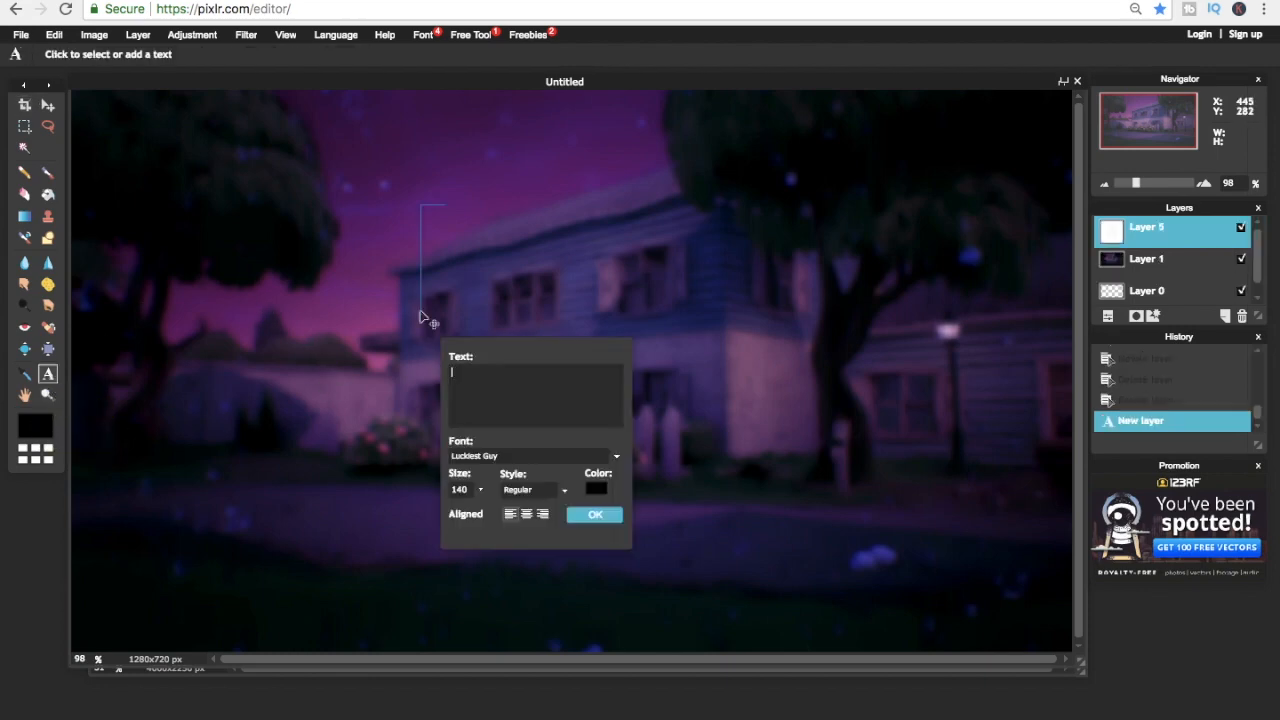
# Add the 'How' title text in Luckiest Guy, coloured white, over the blurred background.
pyautogui.write('How')
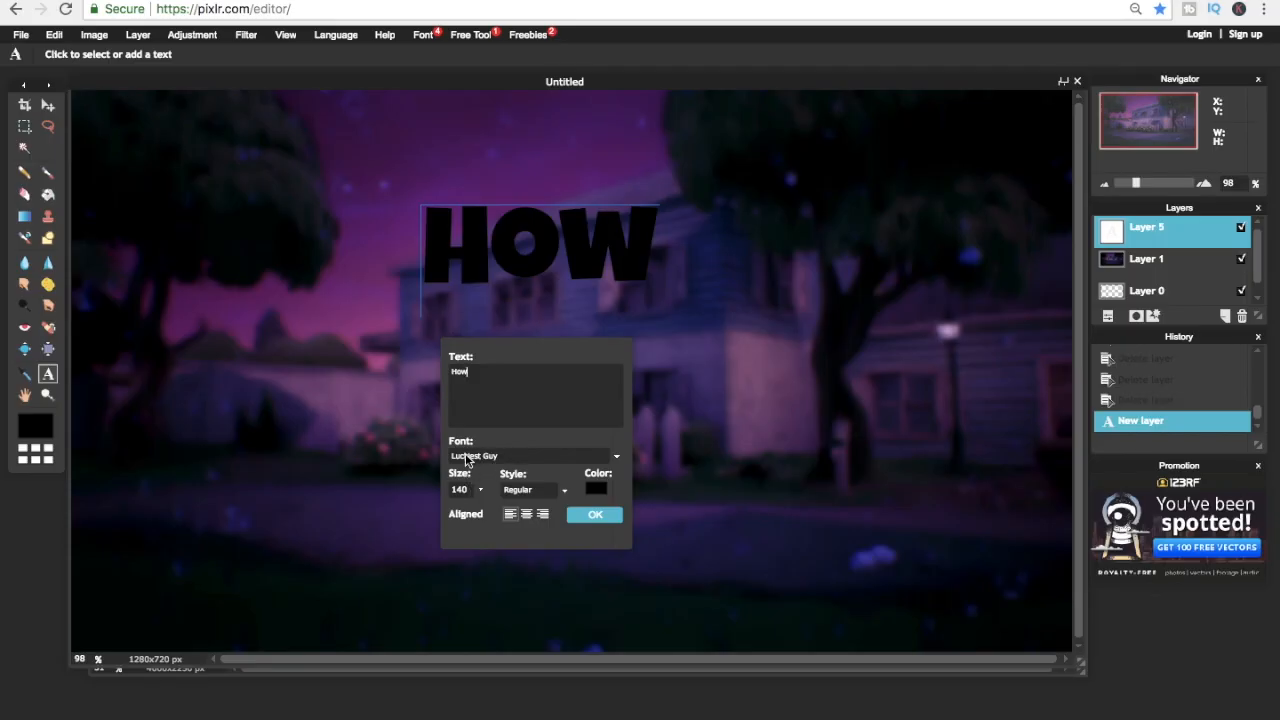
pyautogui.click(596, 488)
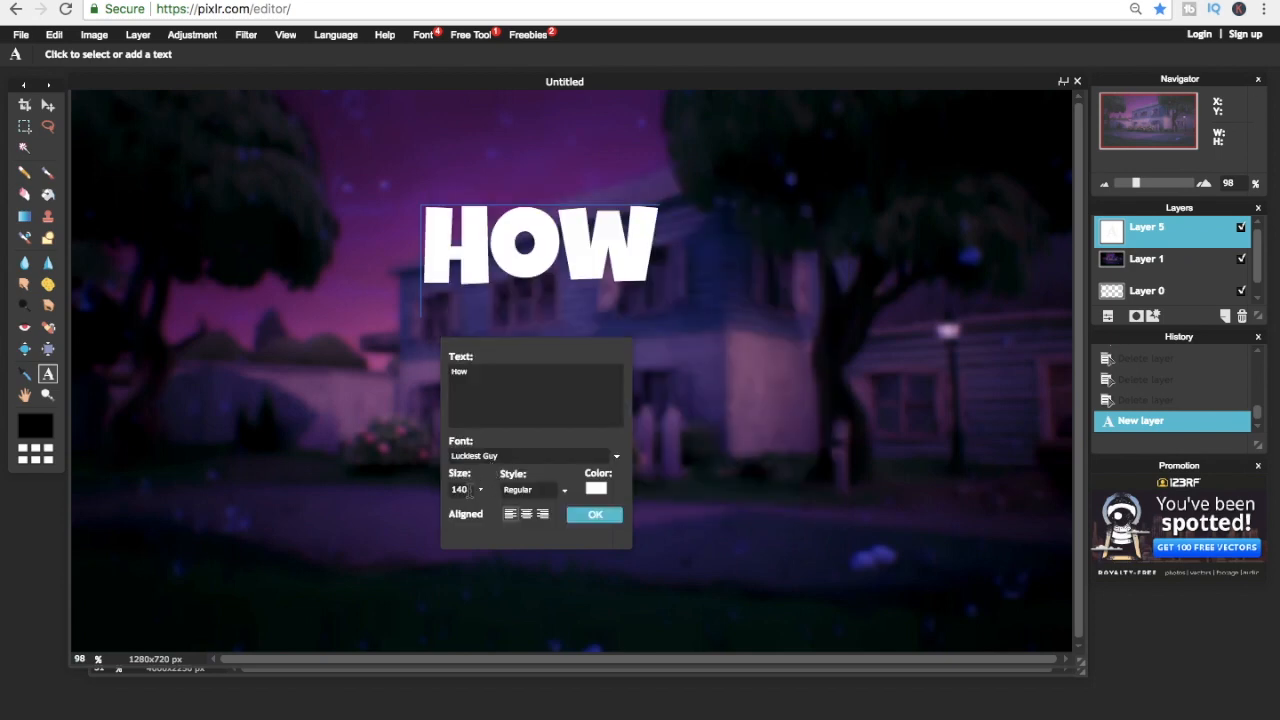
pyautogui.click(20, 34)
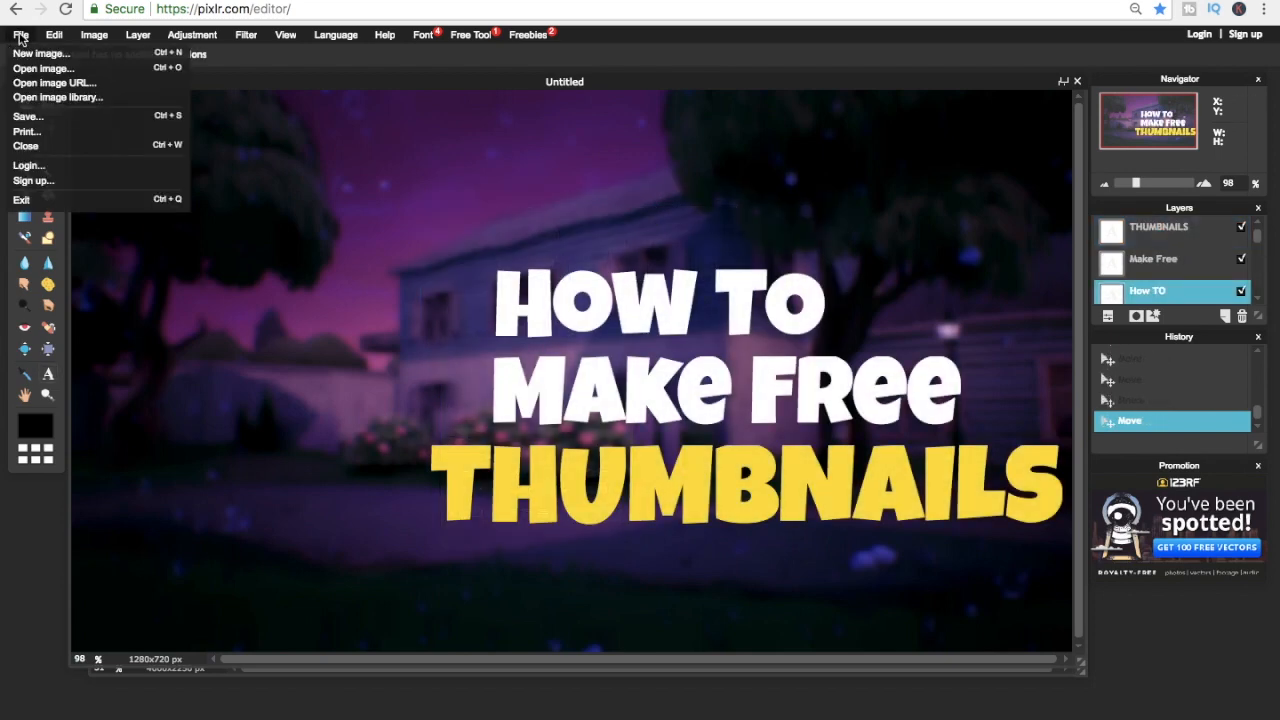
# Open the knight12 image from the desktop and copy the whole knight picture.
pyautogui.click(40, 68)
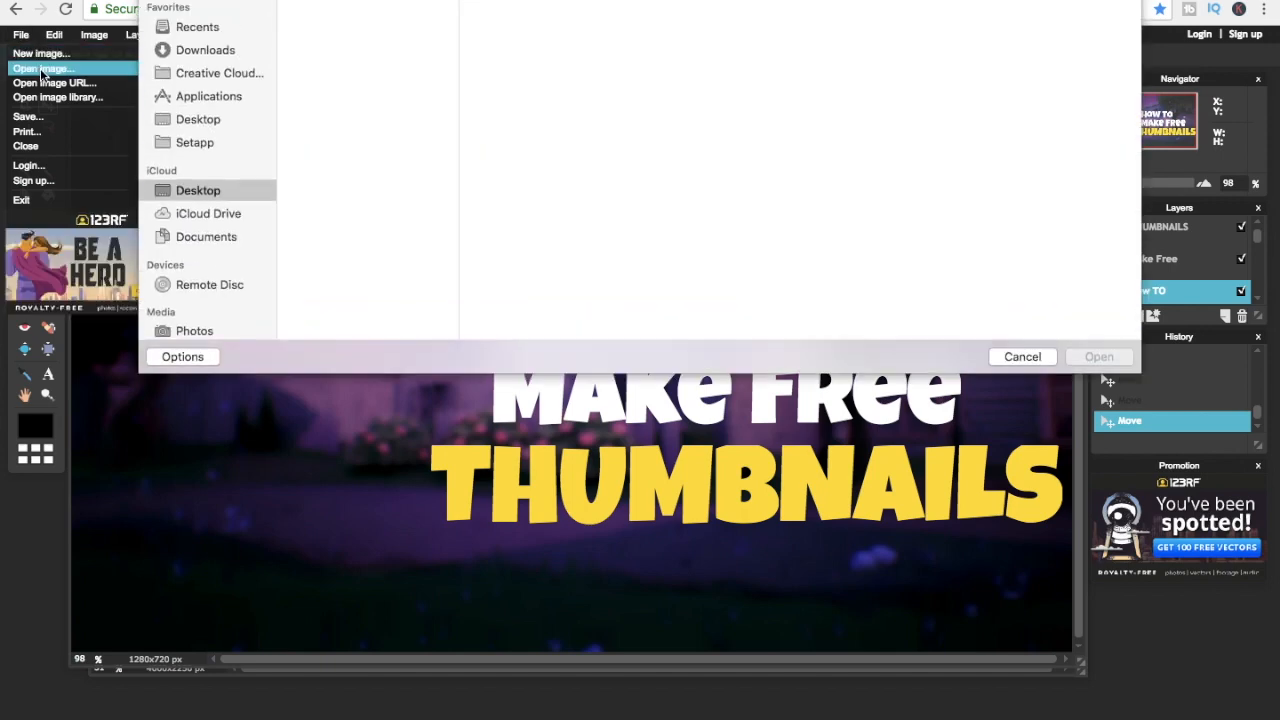
pyautogui.click(196, 190)
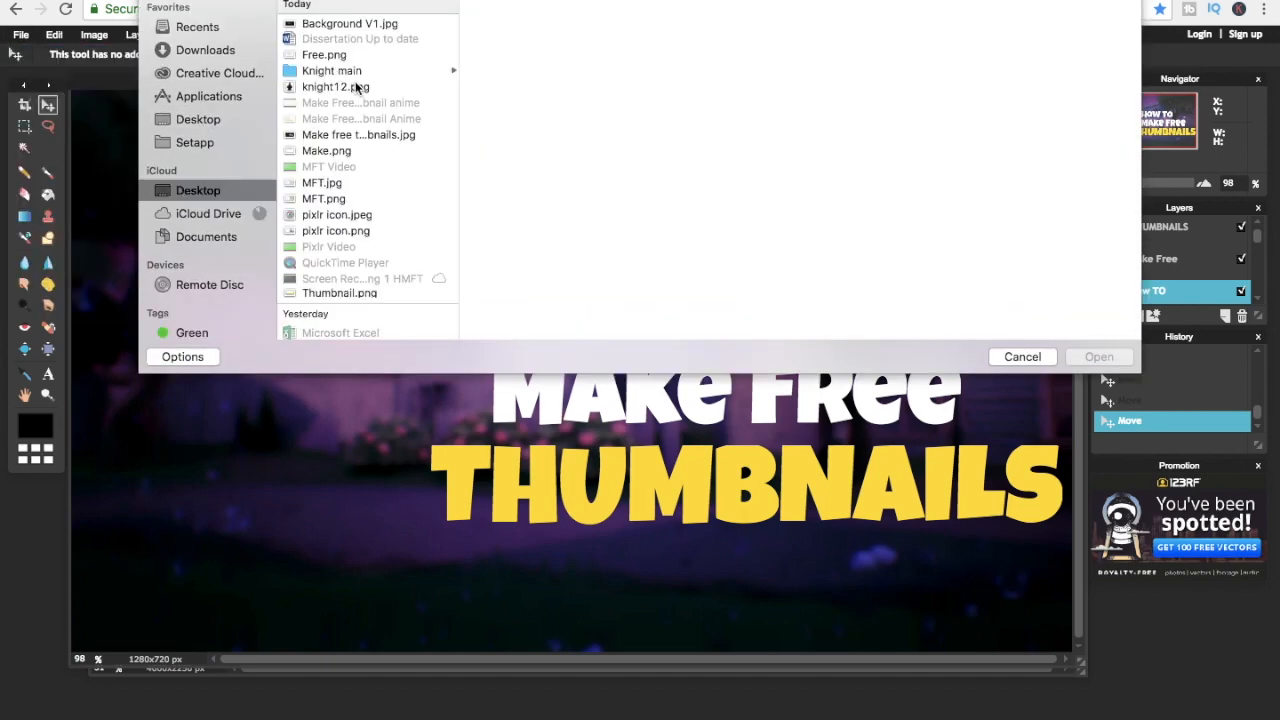
pyautogui.click(340, 292)
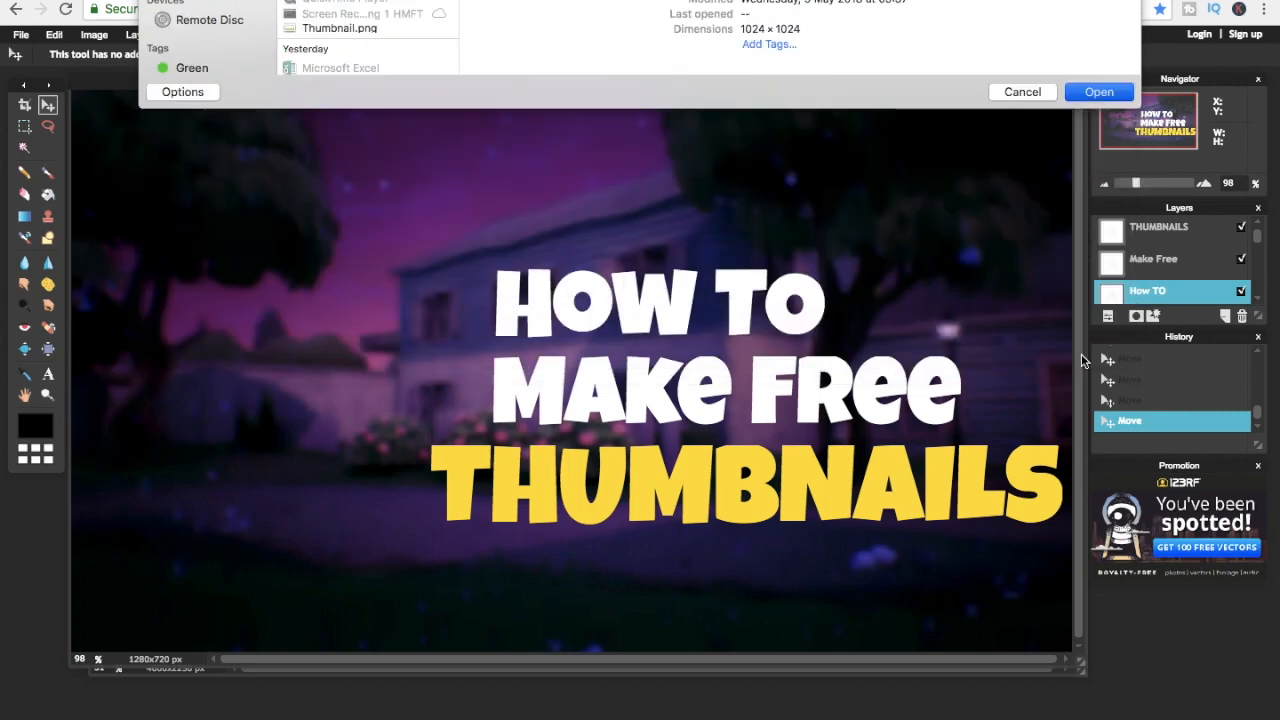
pyautogui.click(1098, 92)
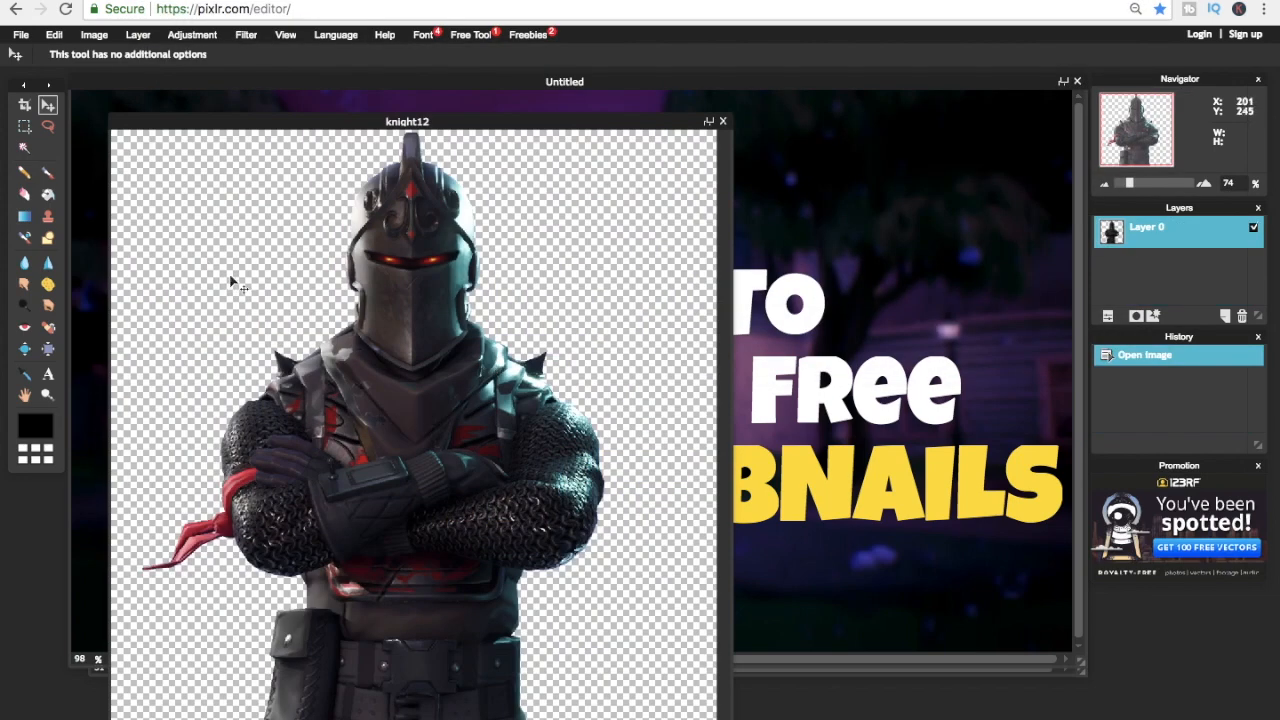
pyautogui.press('ctrl+a')
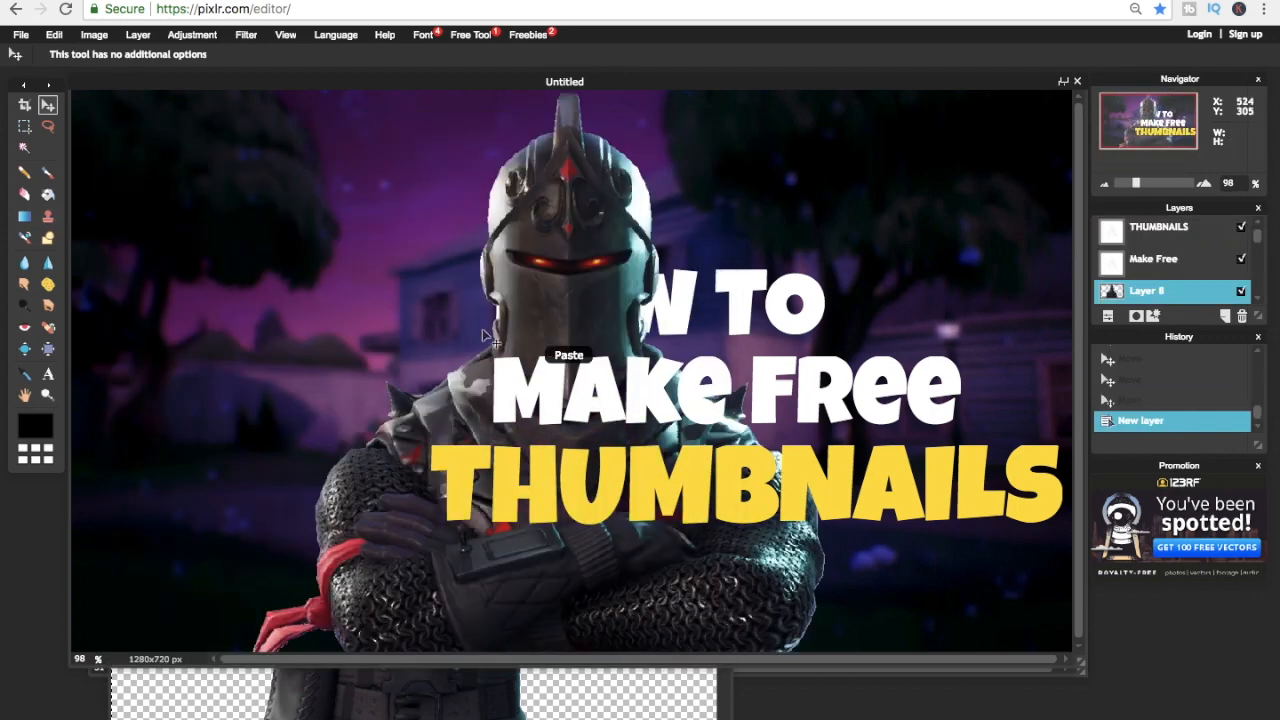
pyautogui.moveTo(290, 136)
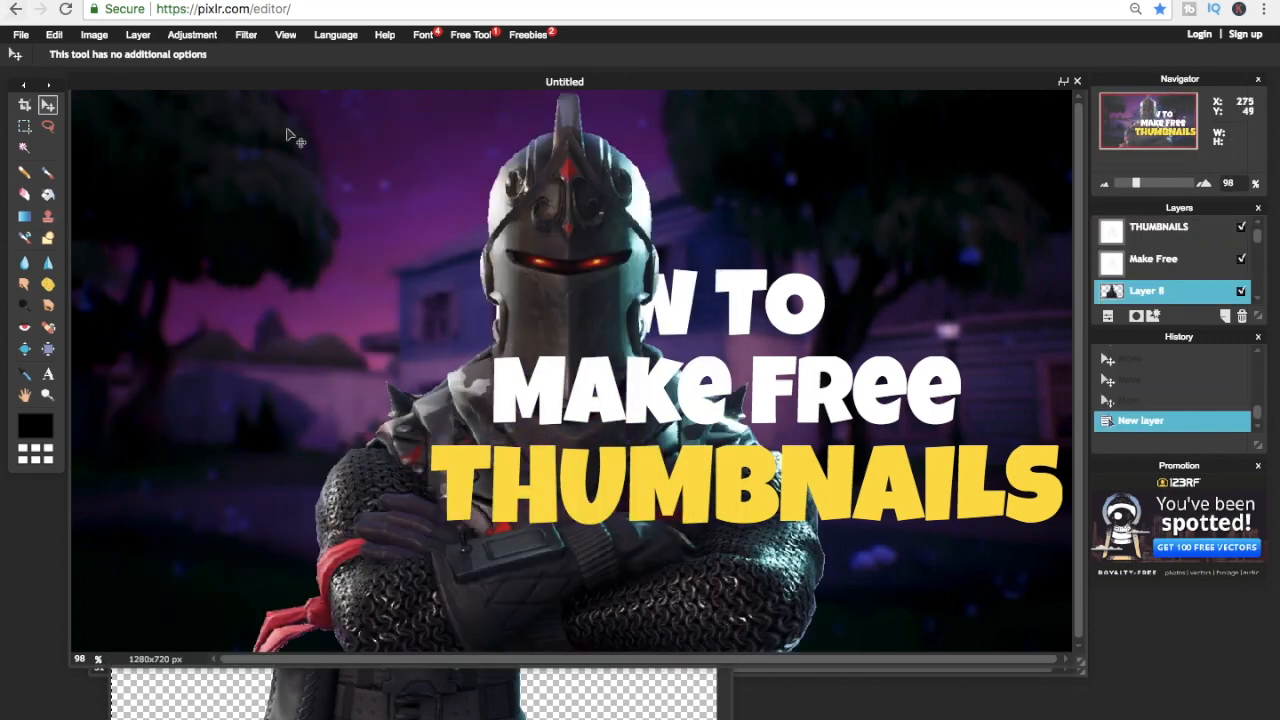
# Free-transform the pasted knight, shrinking it onto the left side of the thumbnail.
pyautogui.click(54, 34)
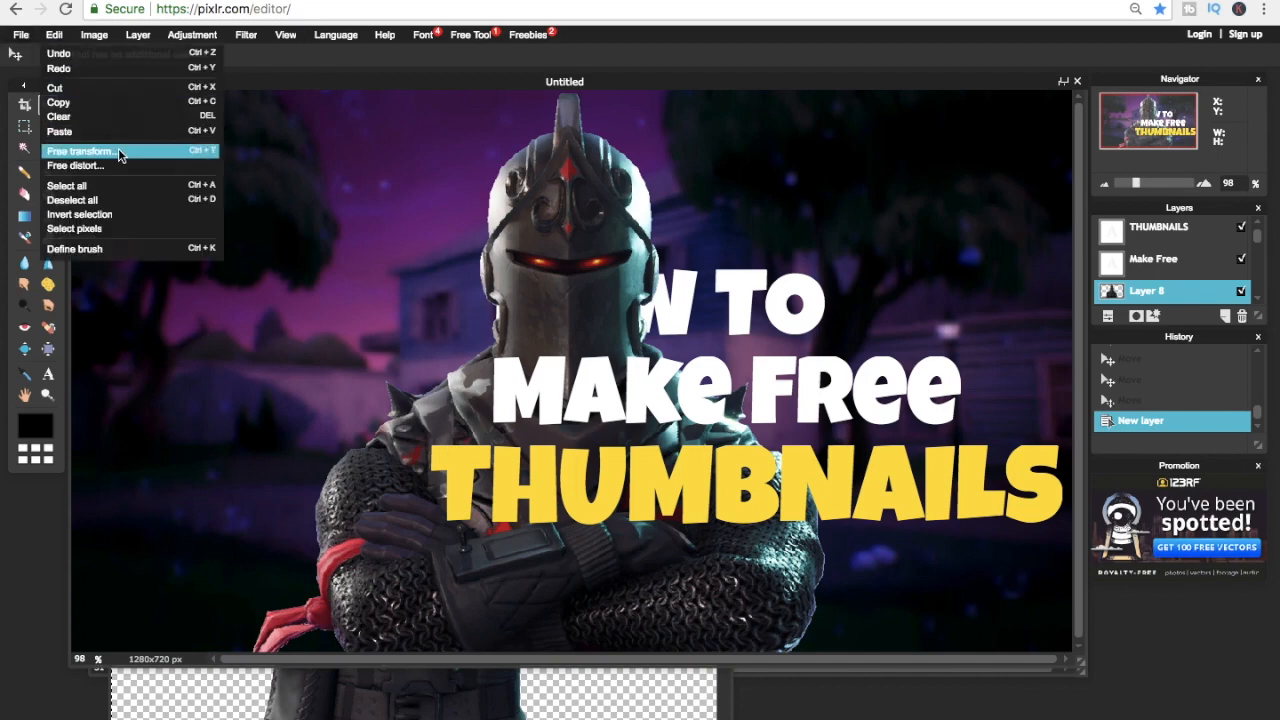
pyautogui.click(80, 152)
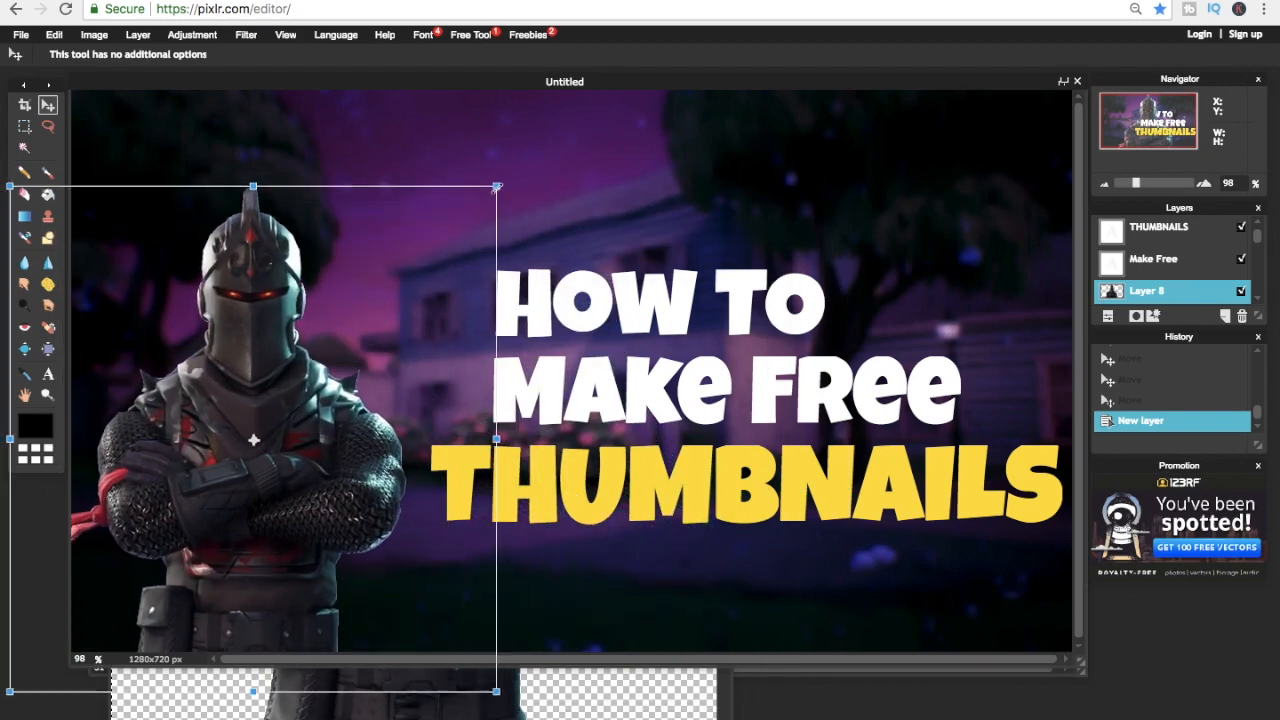
pyautogui.moveTo(252, 440); pyautogui.dragTo(258, 394)
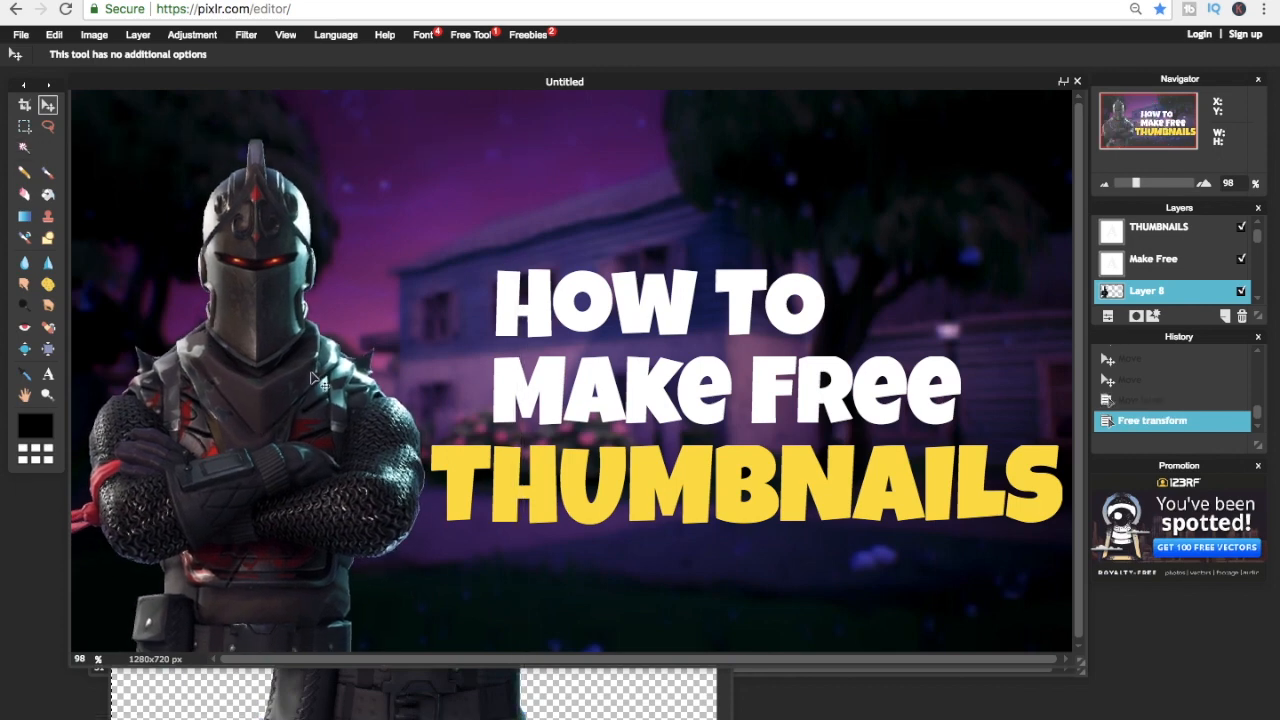
pyautogui.moveTo(978, 250)
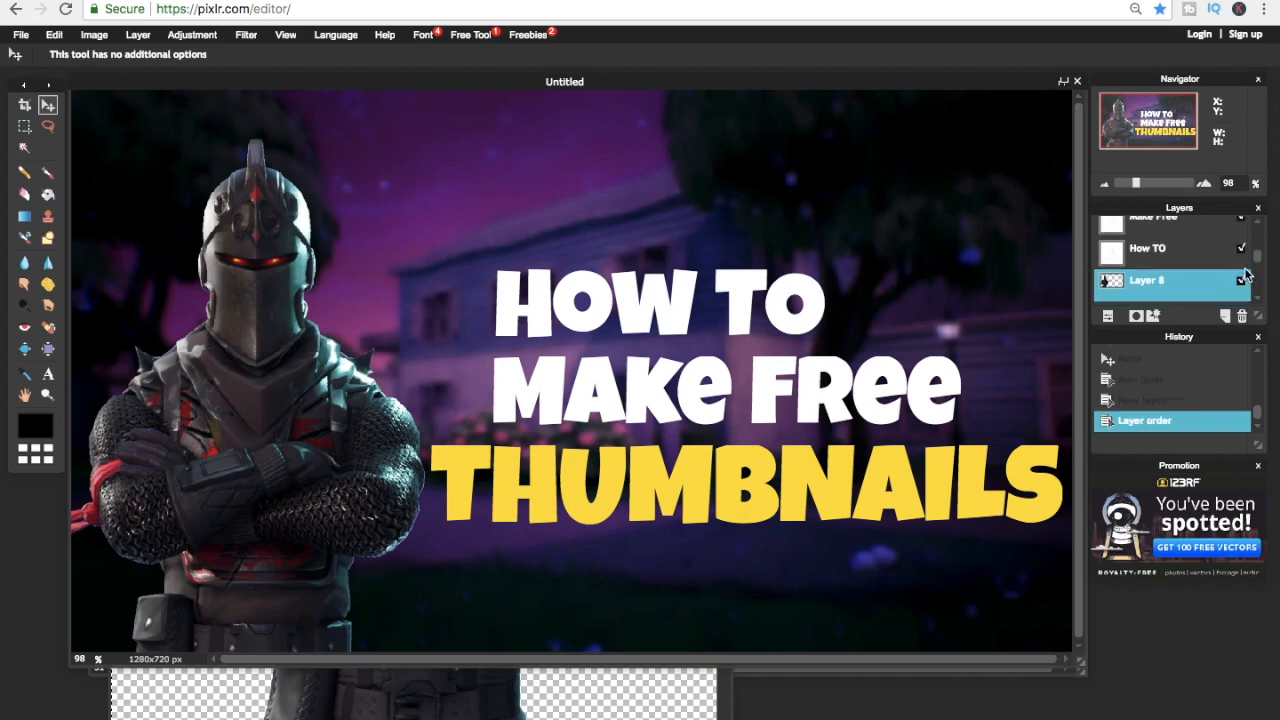
# Give the How TO text layer an outer glow with a chosen glow colour via Layer styles.
pyautogui.click(1176, 248)
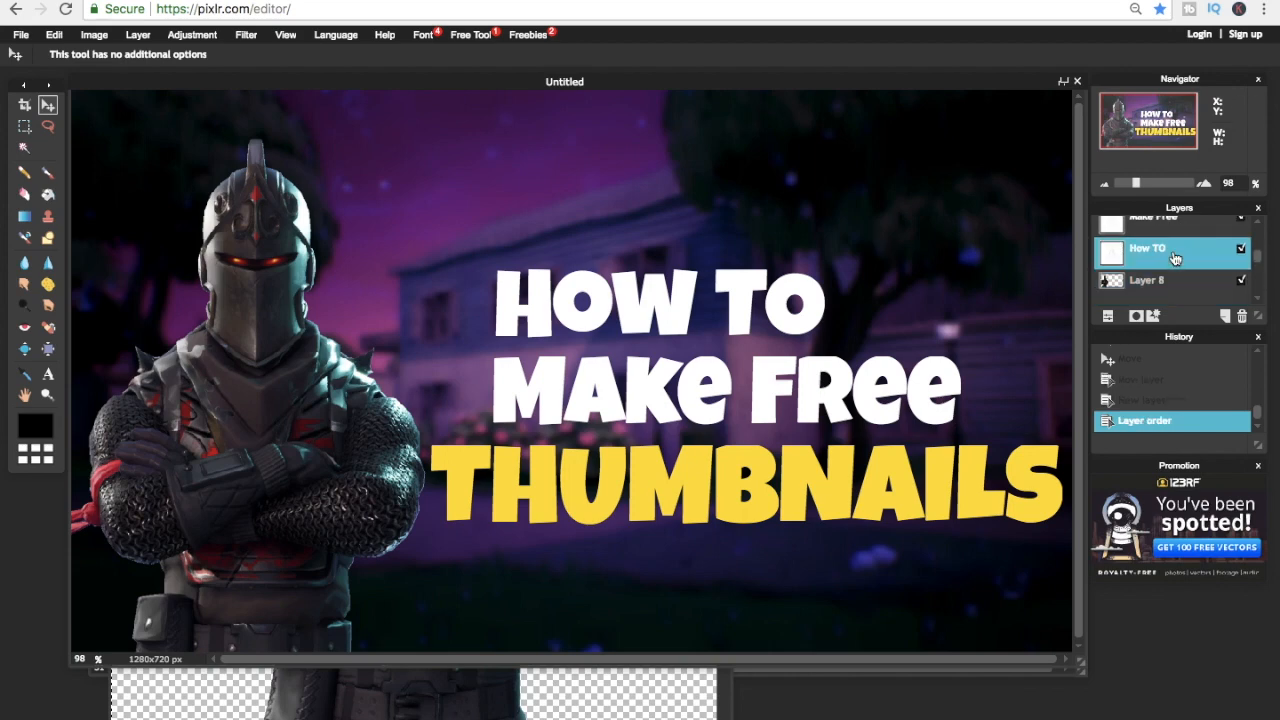
pyautogui.rightClick(1170, 250)
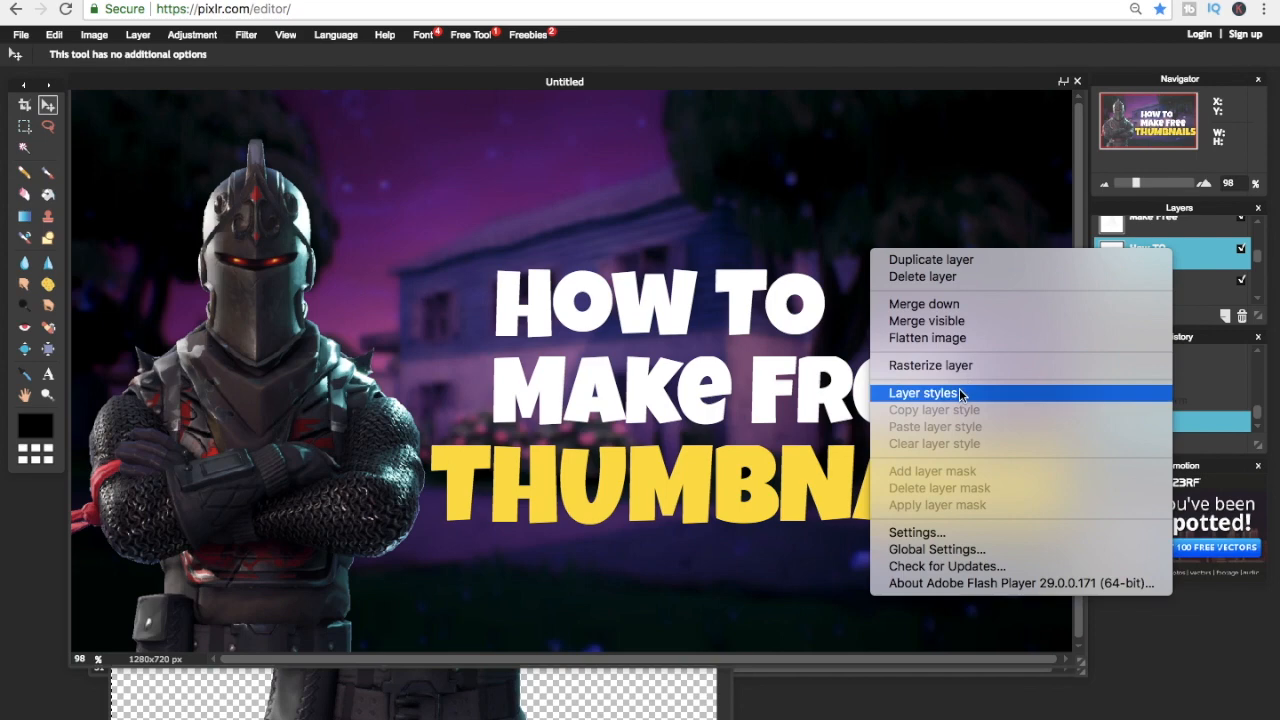
pyautogui.click(924, 392)
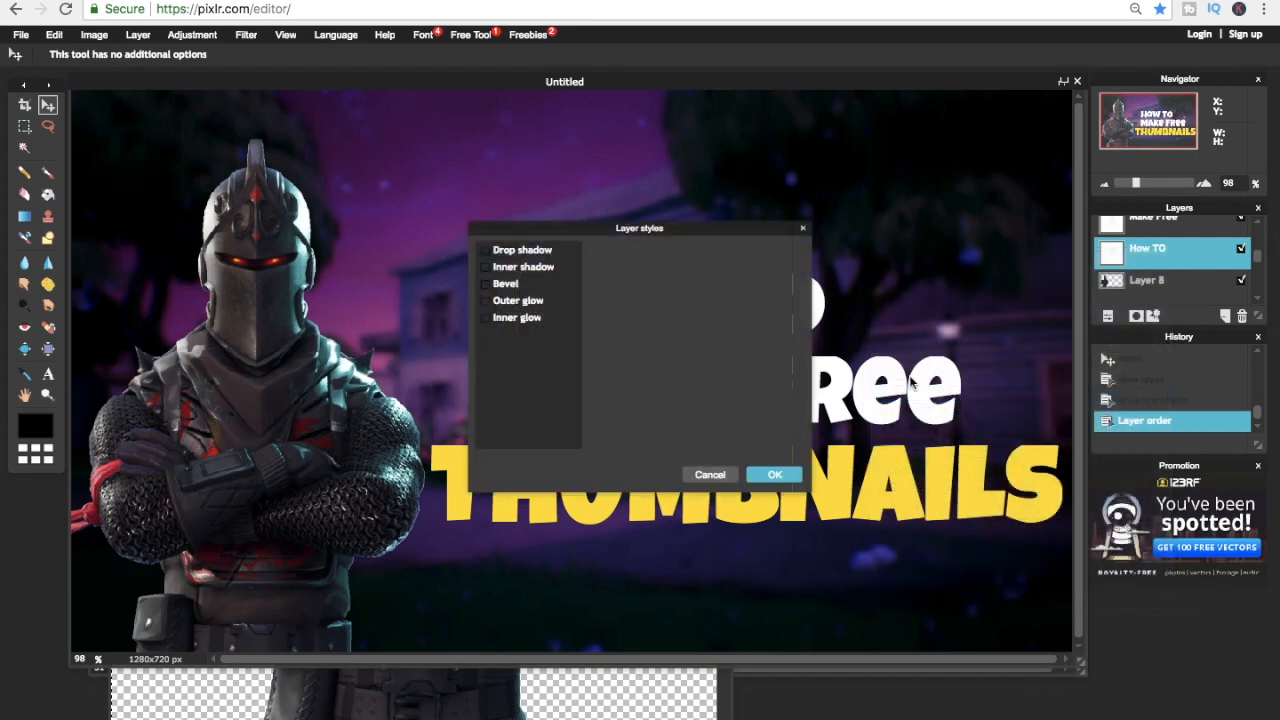
pyautogui.click(486, 300)
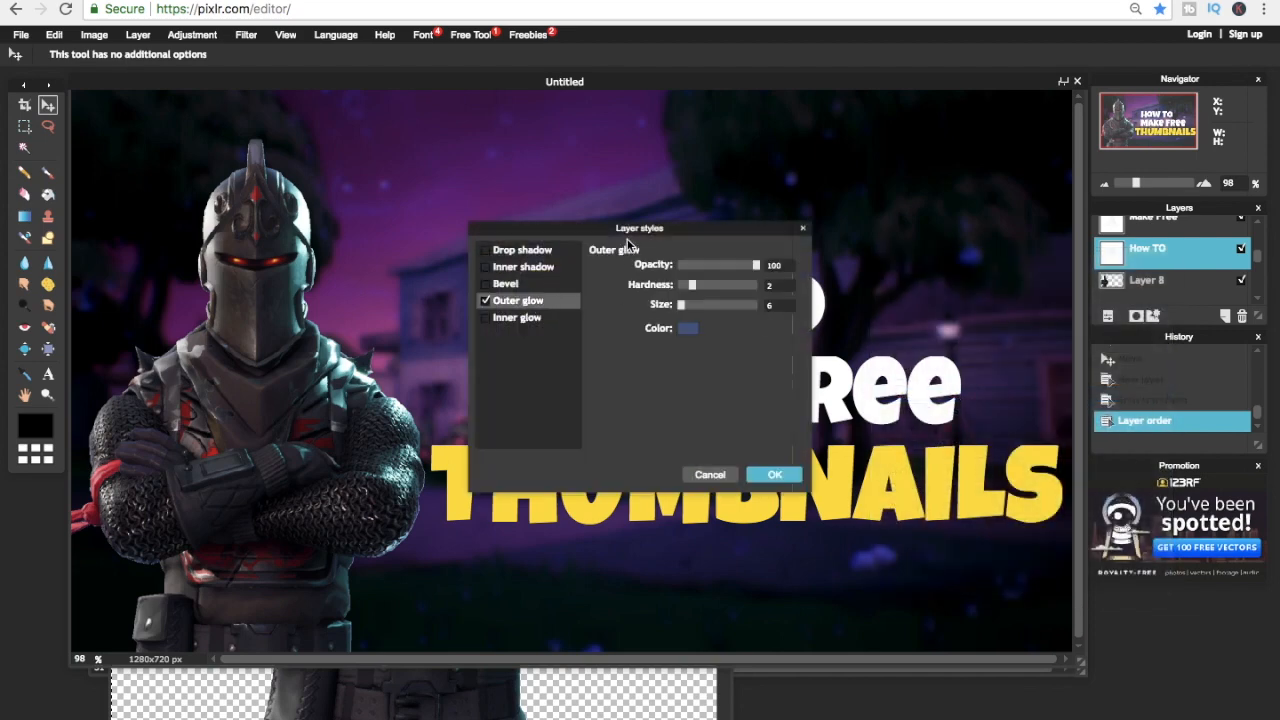
pyautogui.moveTo(640, 228); pyautogui.dragTo(284, 132)
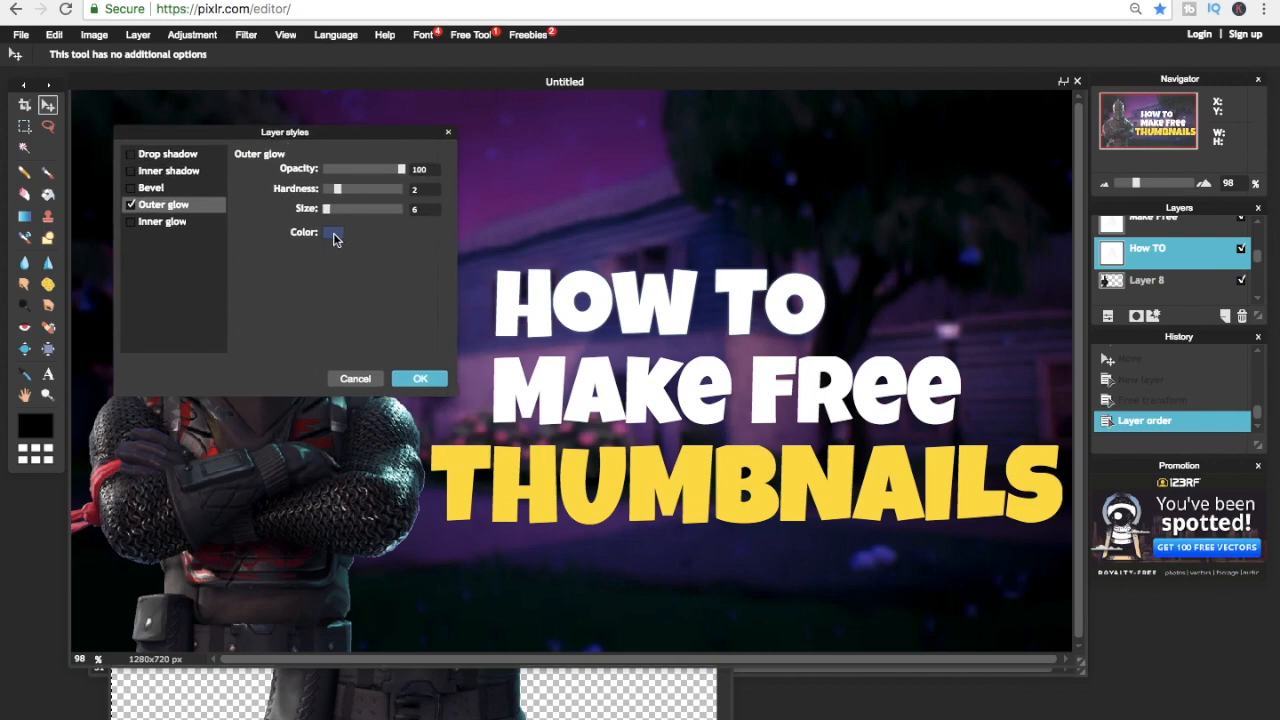
pyautogui.click(334, 232)
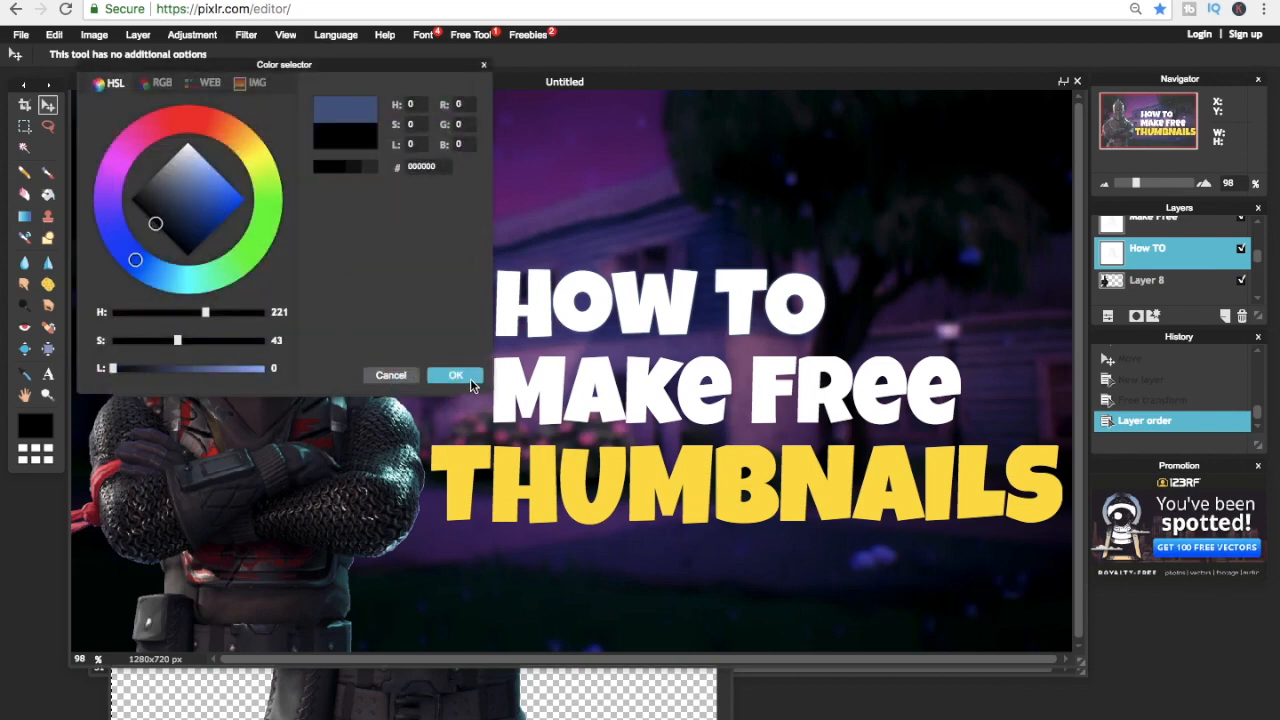
pyautogui.click(456, 376)
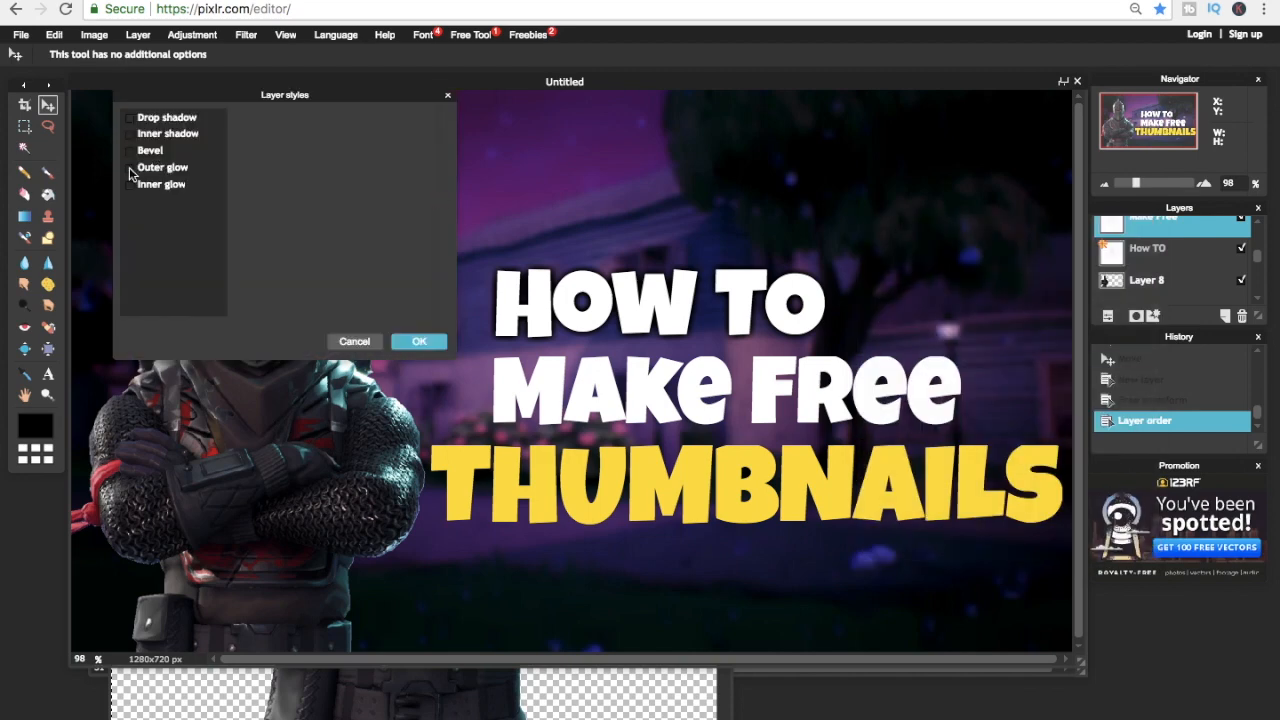
# Give the THUMBNAILS text layer an outer glow and adjust its size.
pyautogui.click(132, 168)
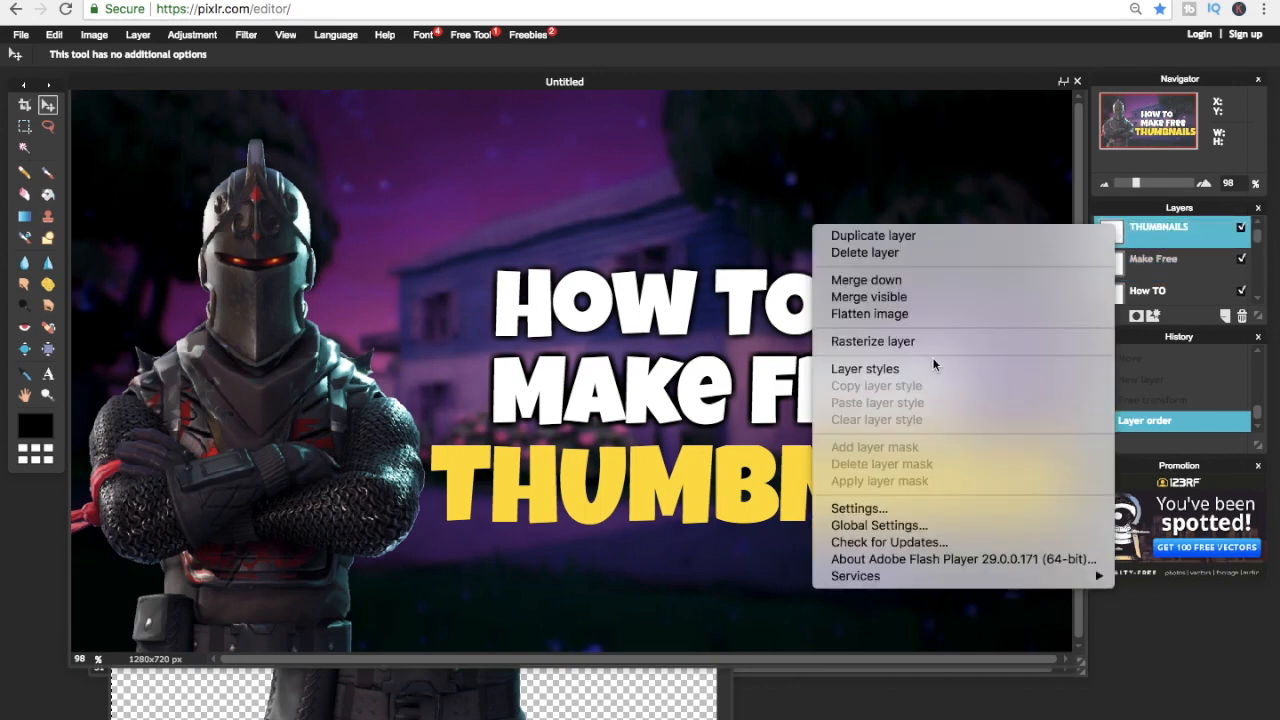
pyautogui.click(864, 368)
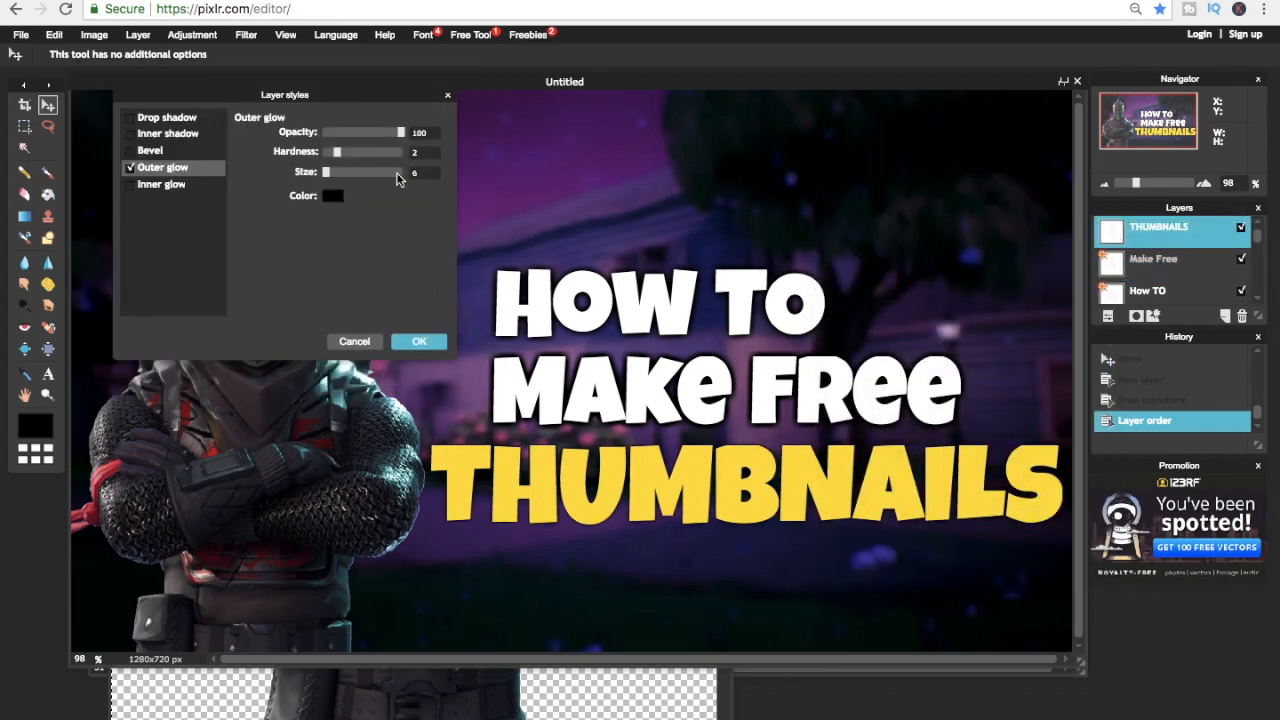
pyautogui.click(420, 340)
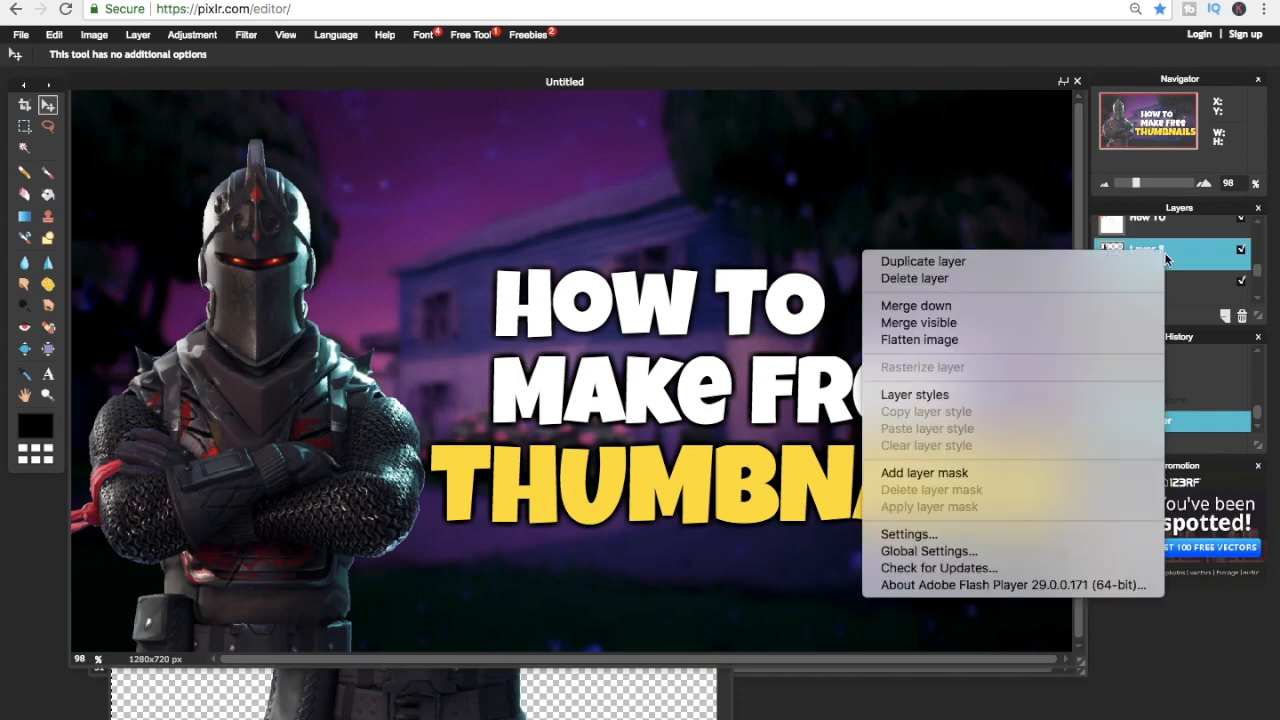
pyautogui.moveTo(914, 394)
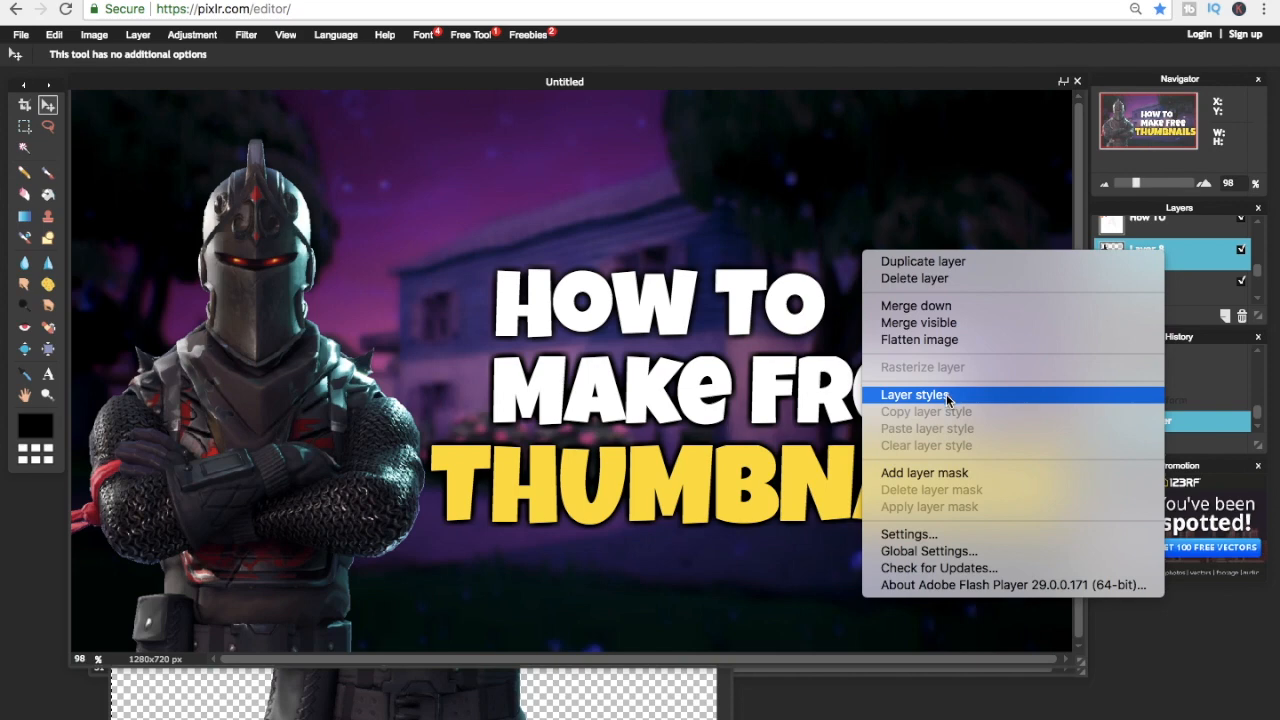
# Give the knight layer a red outer glow via Layer styles.
pyautogui.click(912, 394)
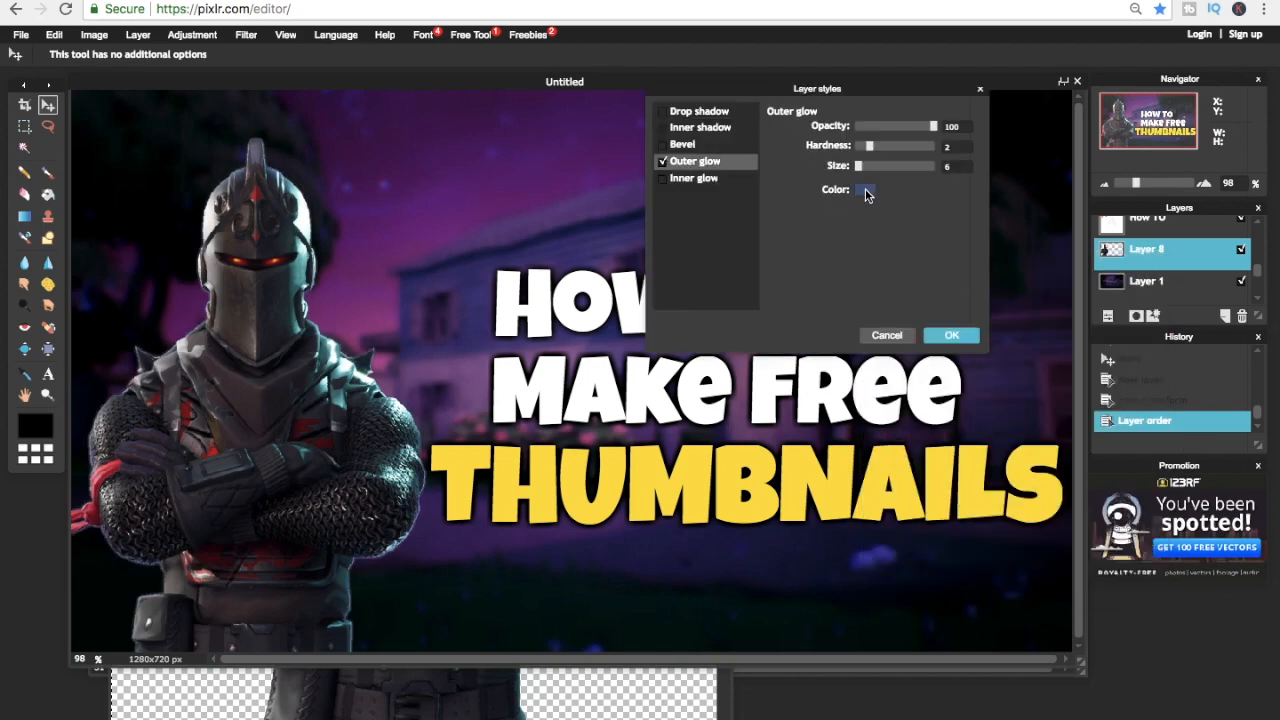
pyautogui.click(866, 190)
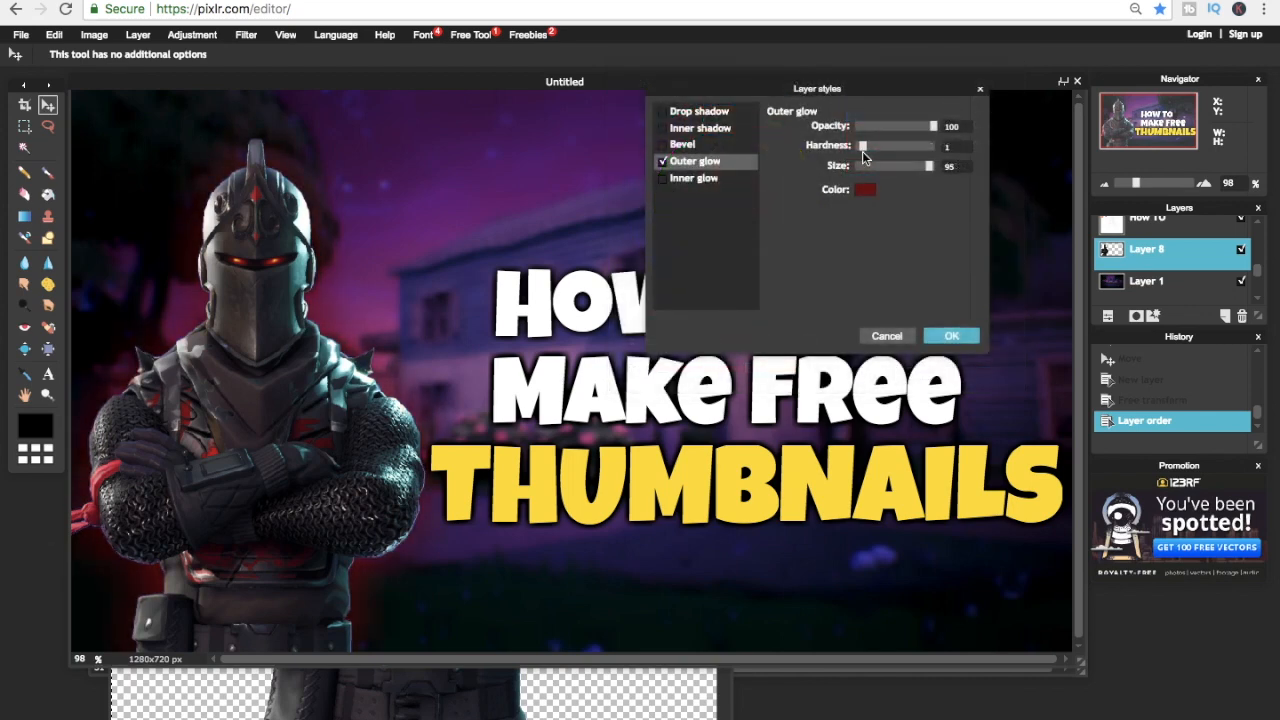
pyautogui.click(952, 336)
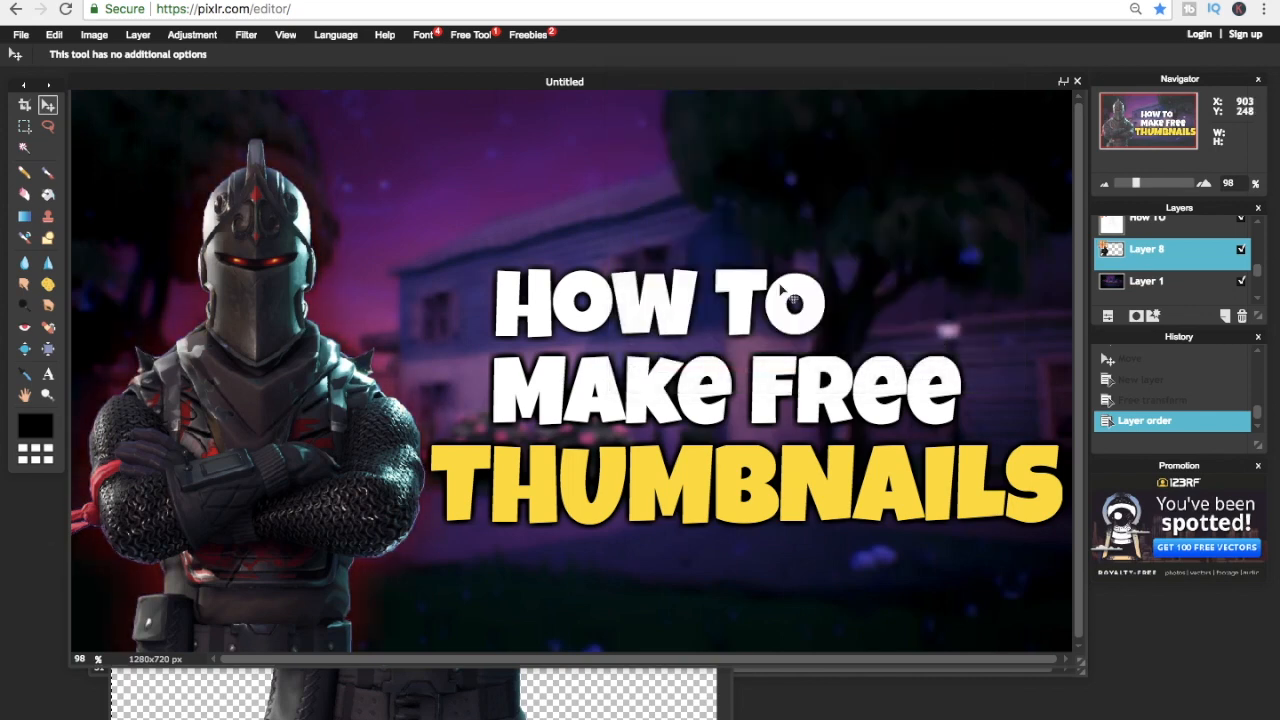
pyautogui.moveTo(648, 260)
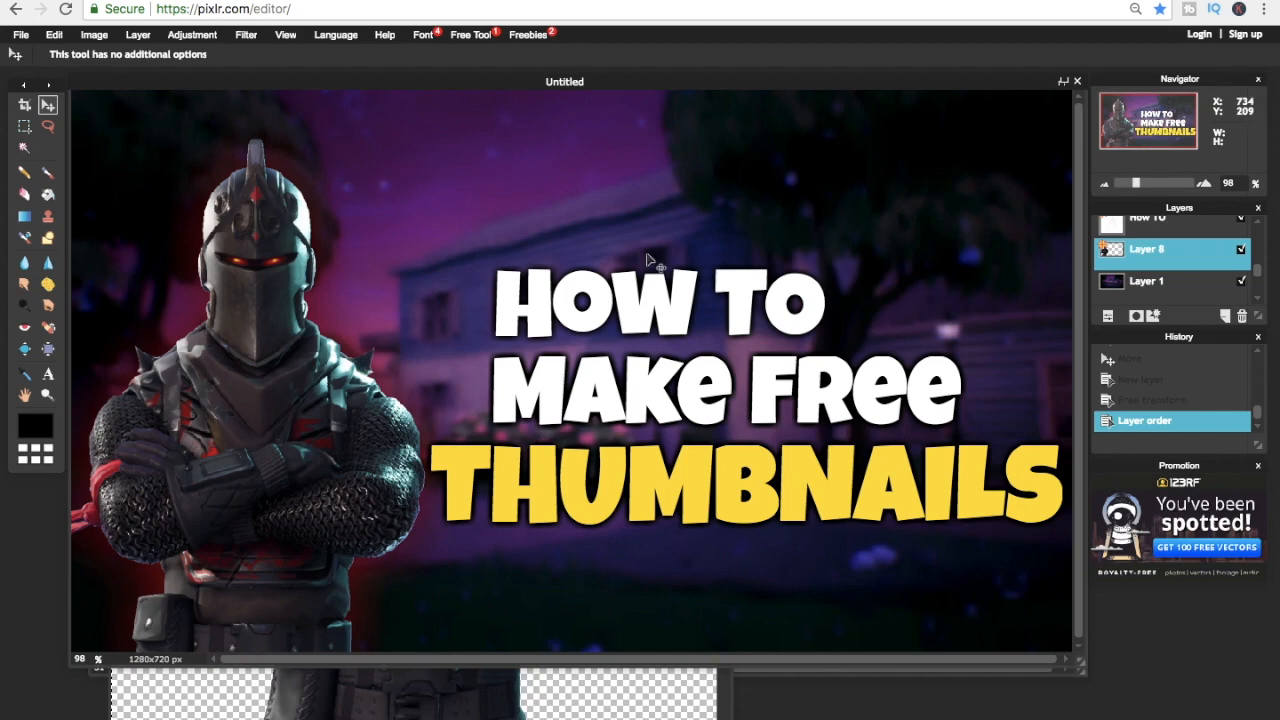
pyautogui.moveTo(690, 310)
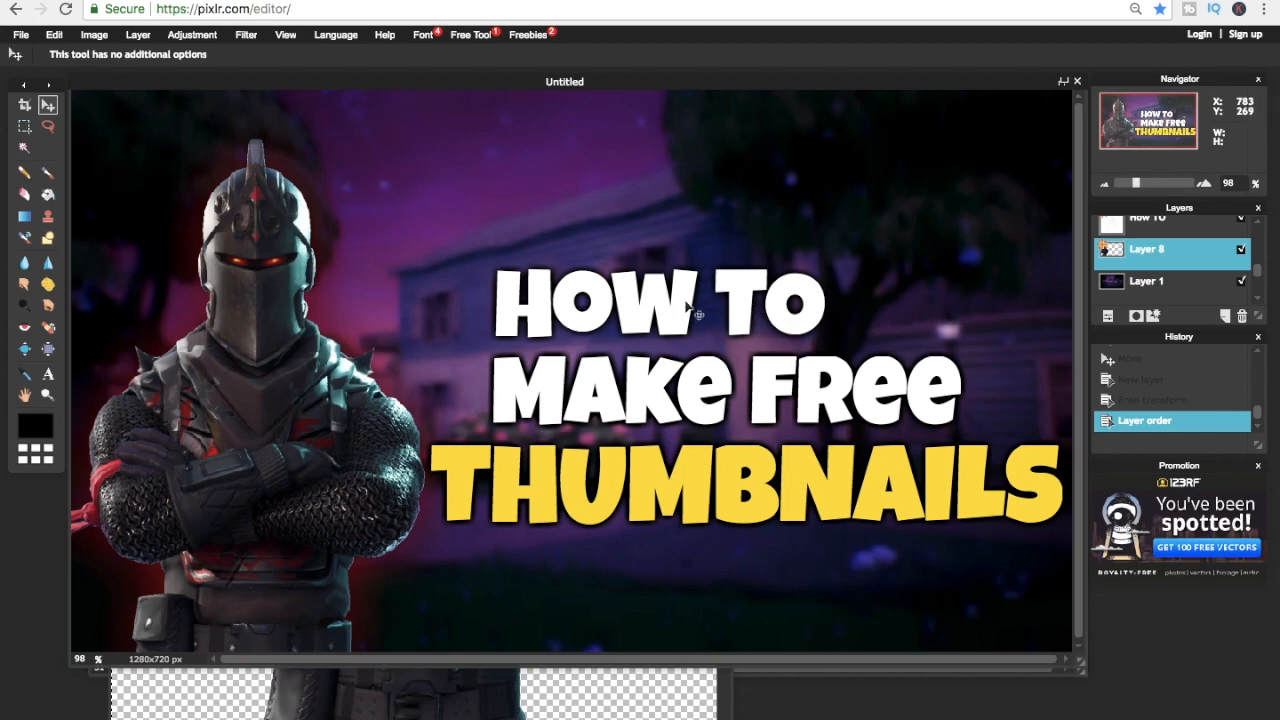
pyautogui.moveTo(56, 262)
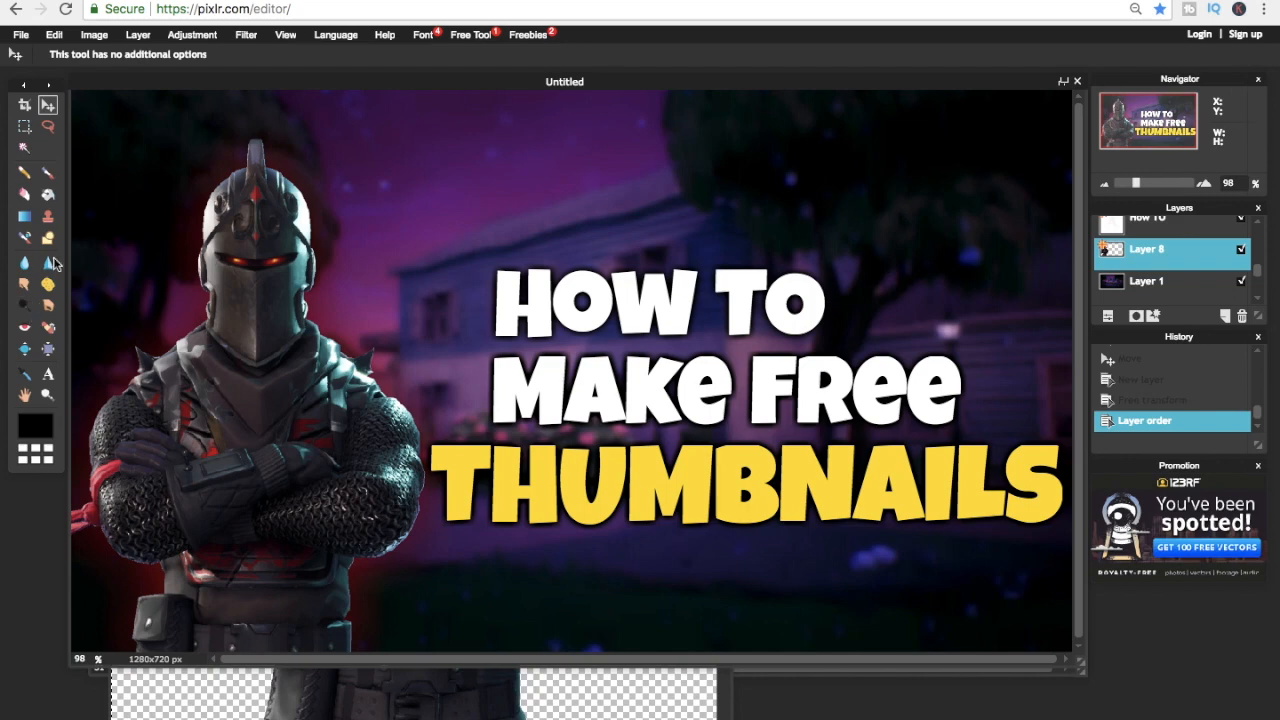
pyautogui.moveTo(48, 238)
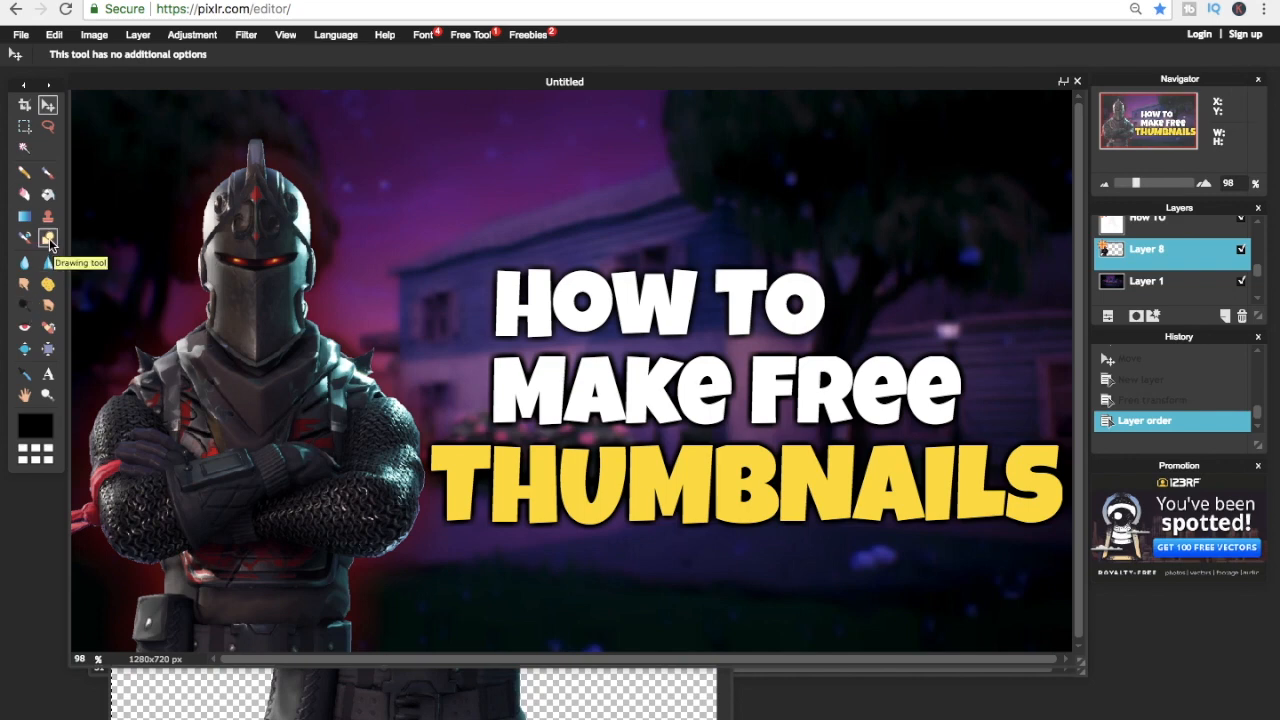
pyautogui.moveTo(48, 284)
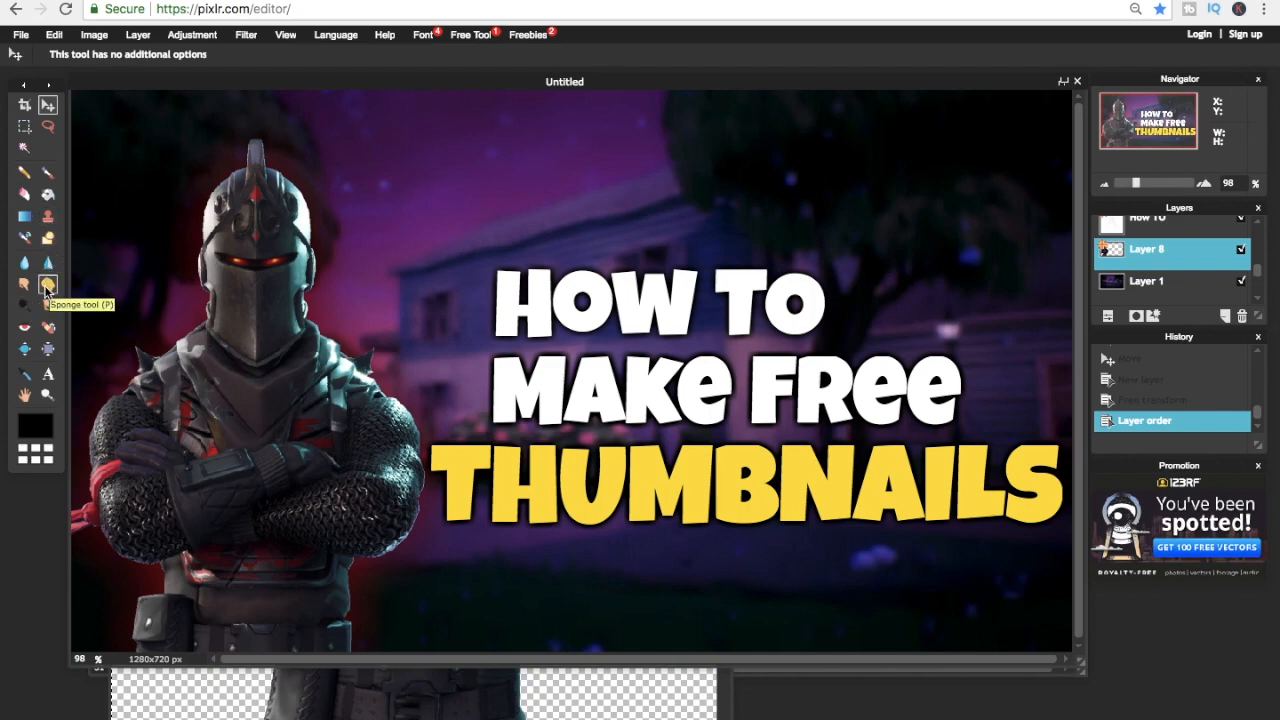
# Draw a large filled white rectangle over the right side of the canvas with the Drawing tool.
pyautogui.click(48, 236)
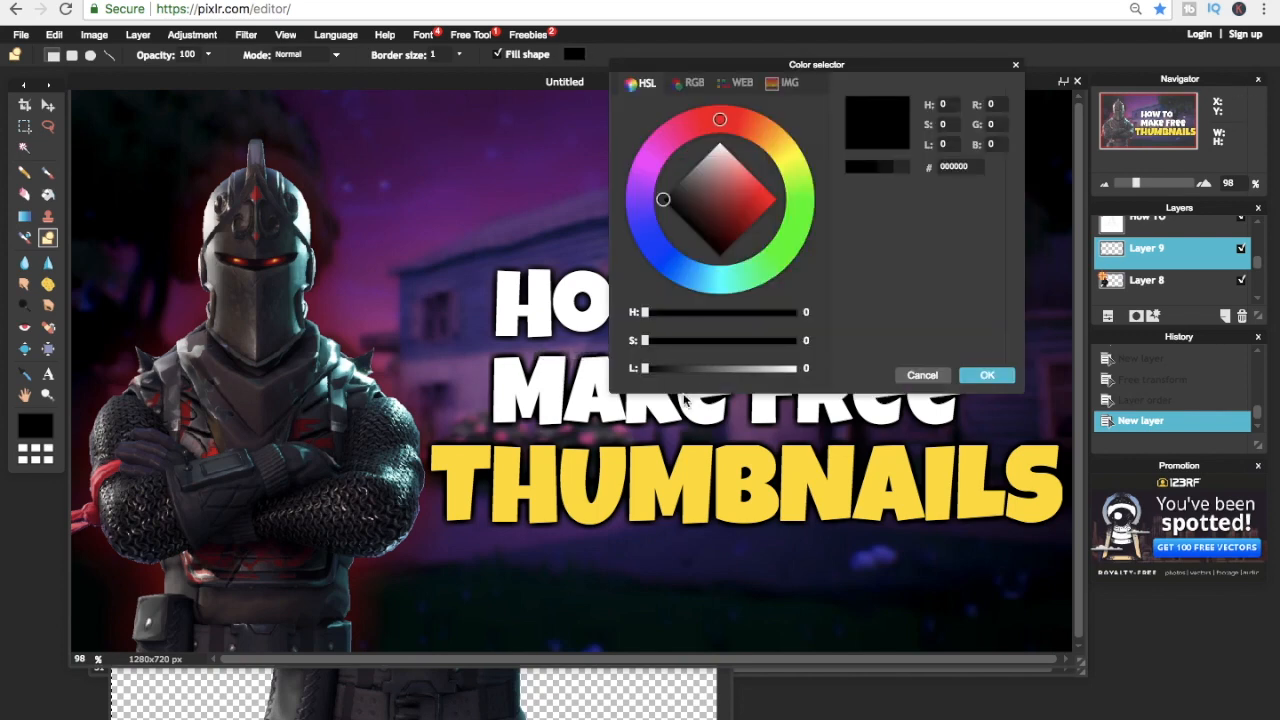
pyautogui.click(986, 374)
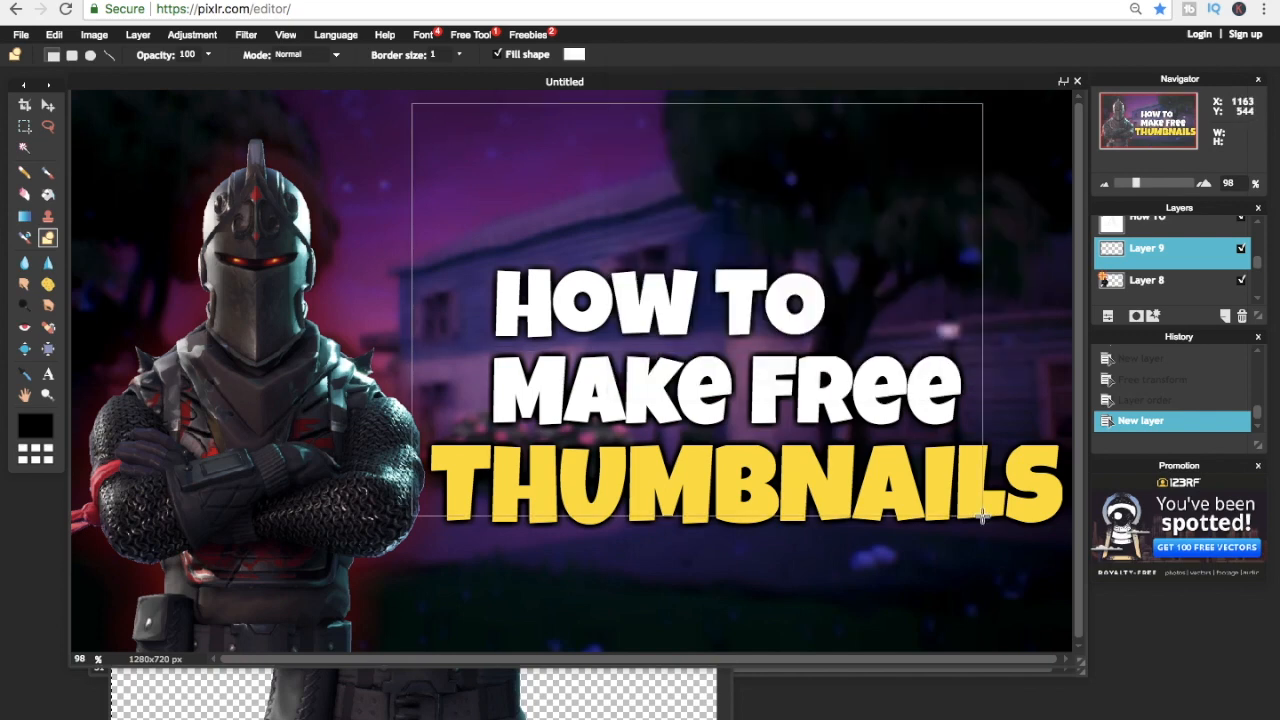
pyautogui.moveTo(412, 104); pyautogui.dragTo(1062, 596)
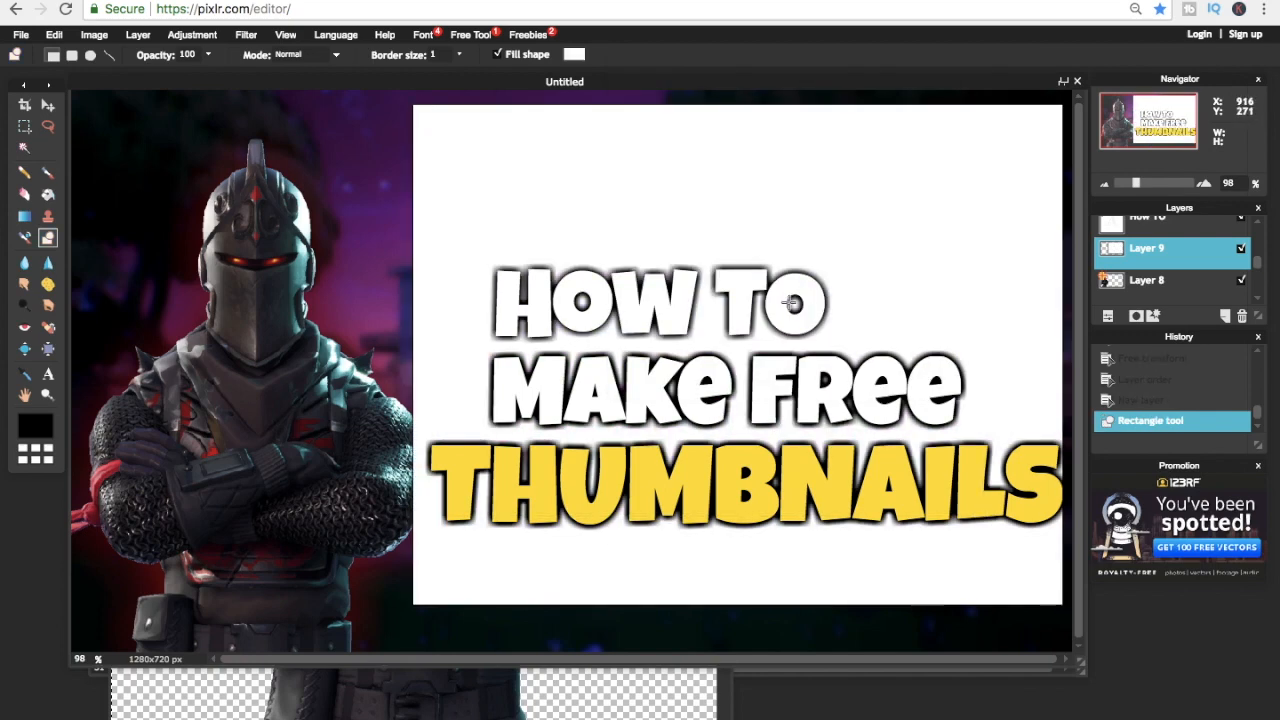
# Free-distort the white rectangle into a narrow spike from the top-right corner pointing at the title.
pyautogui.click(52, 32)
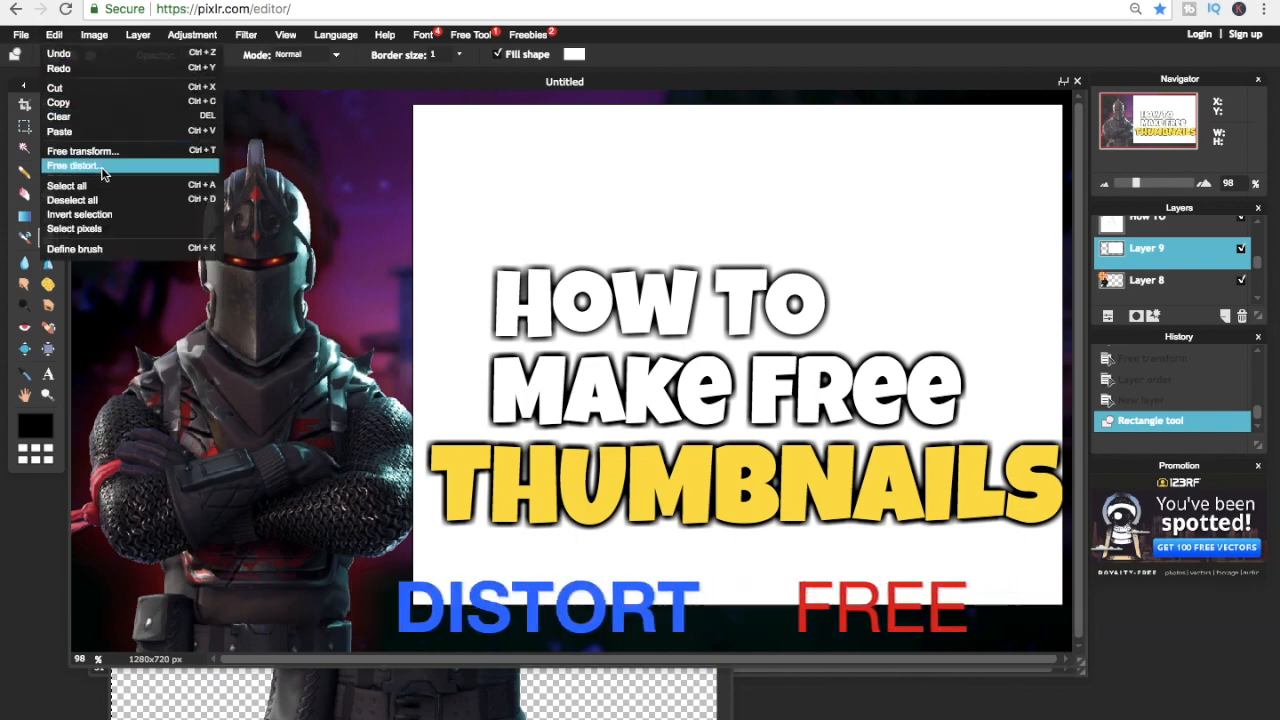
pyautogui.click(72, 164)
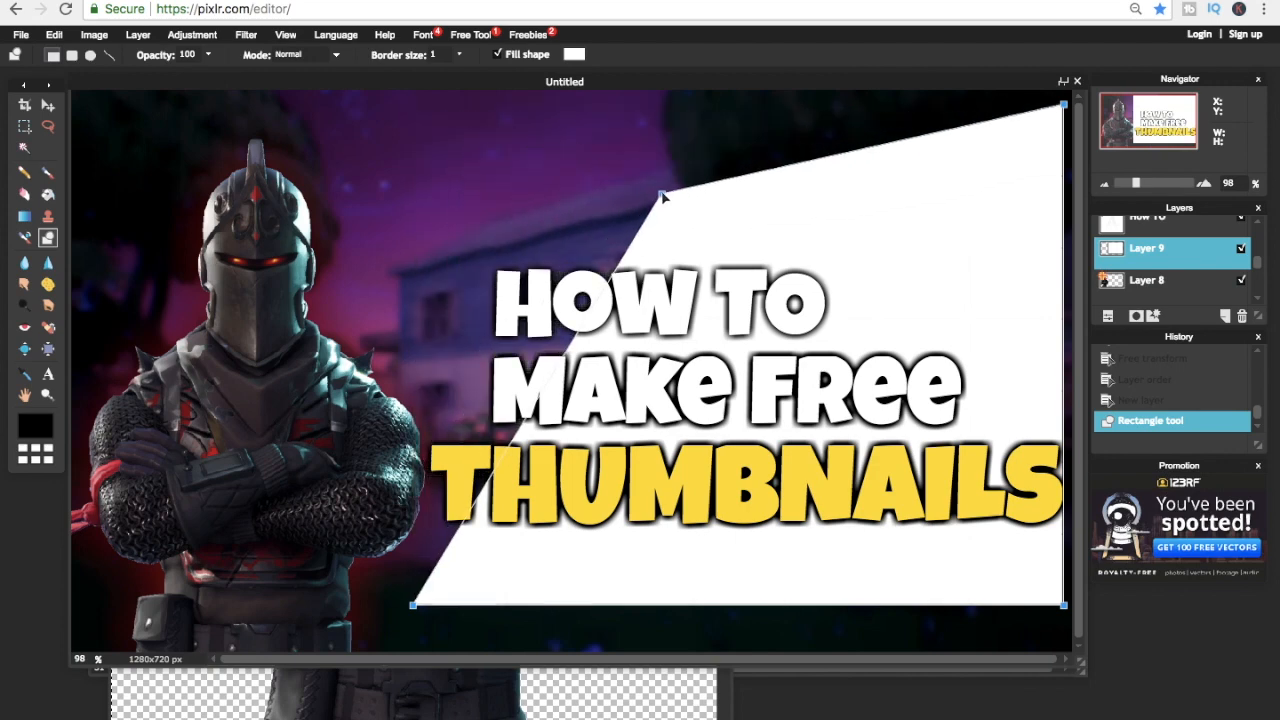
pyautogui.moveTo(664, 196); pyautogui.dragTo(940, 206)
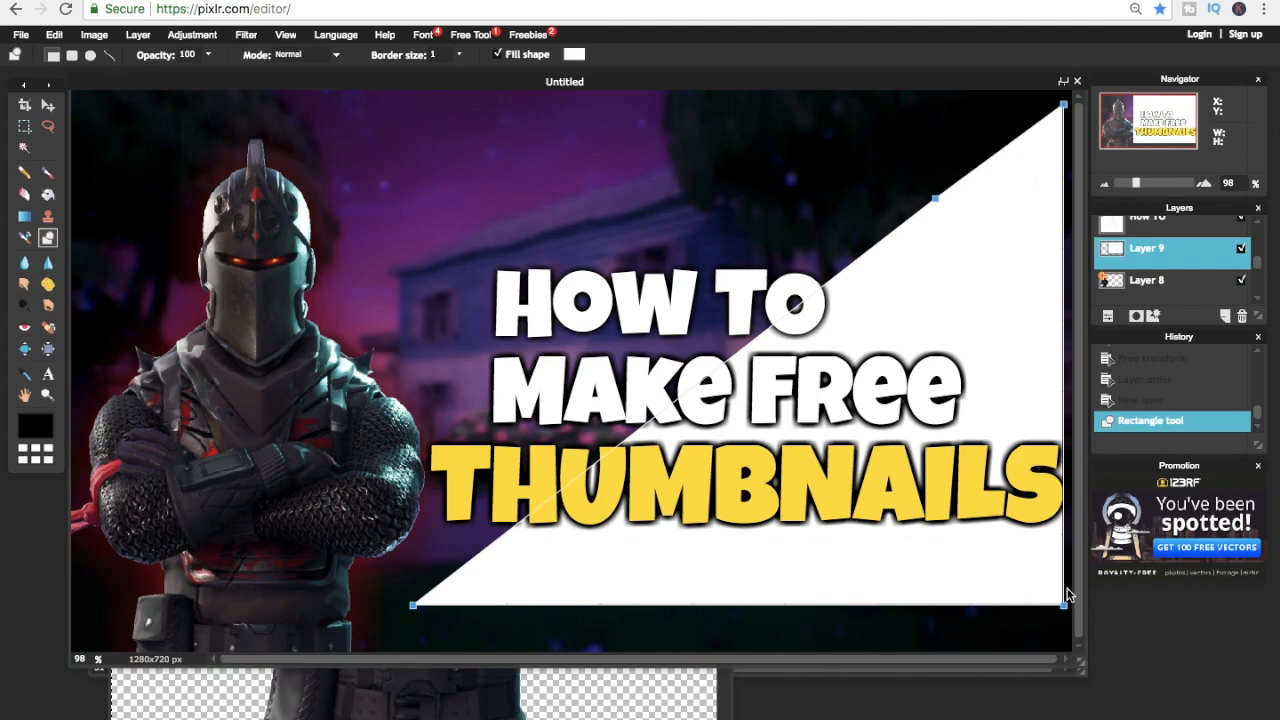
pyautogui.moveTo(1064, 604); pyautogui.dragTo(1030, 300)
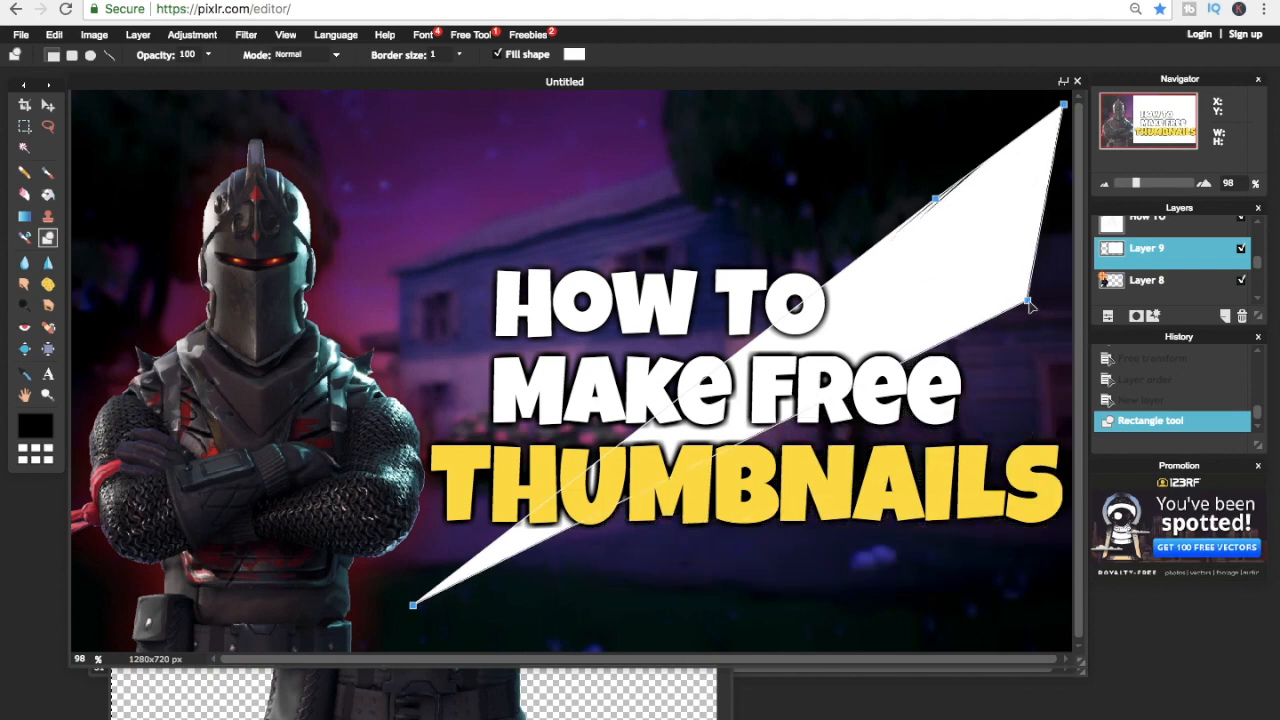
pyautogui.moveTo(1032, 304); pyautogui.dragTo(1060, 210)
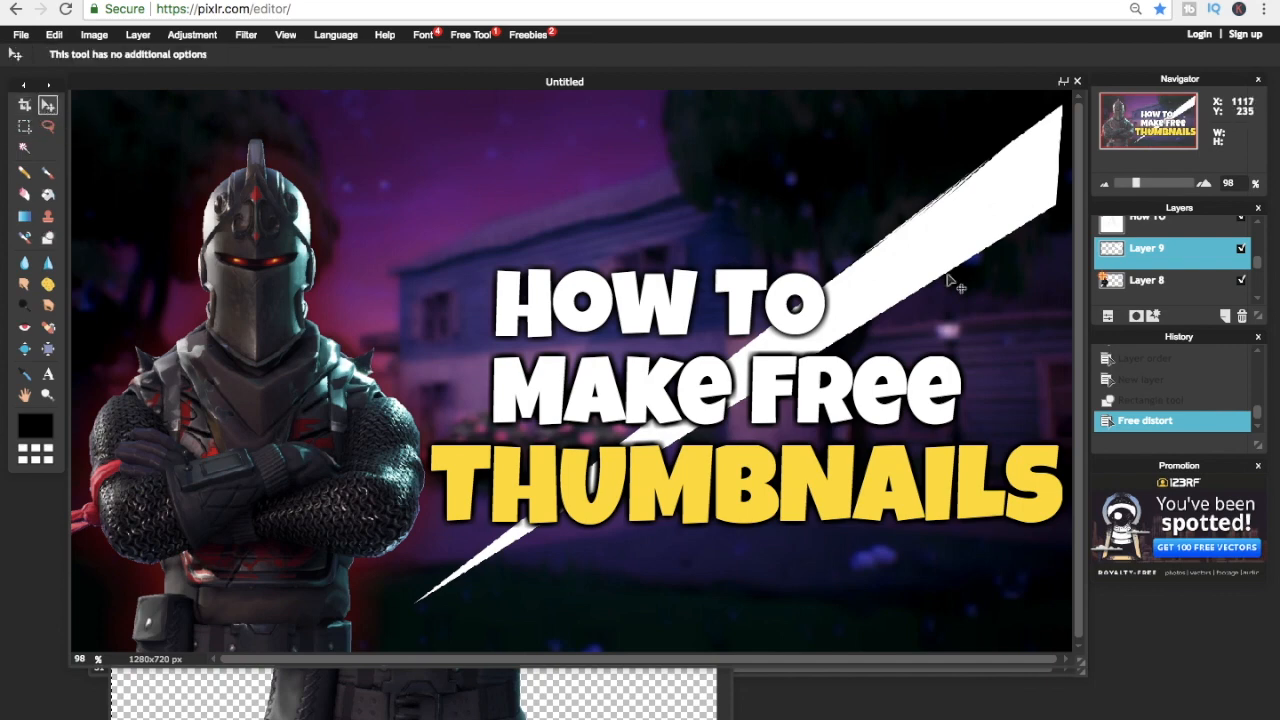
pyautogui.moveTo(950, 284); pyautogui.dragTo(950, 184)
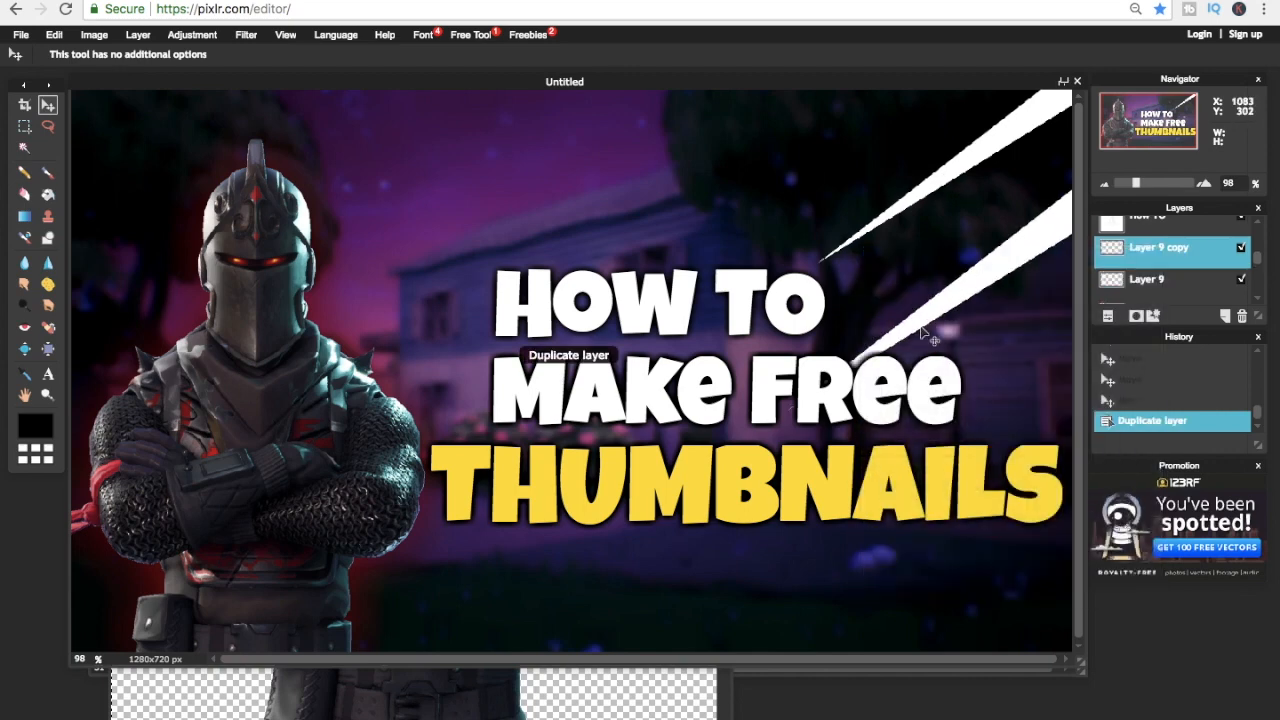
# Free-transform the duplicated spike so it reaches in from the bottom-right corner.
pyautogui.click(52, 34)
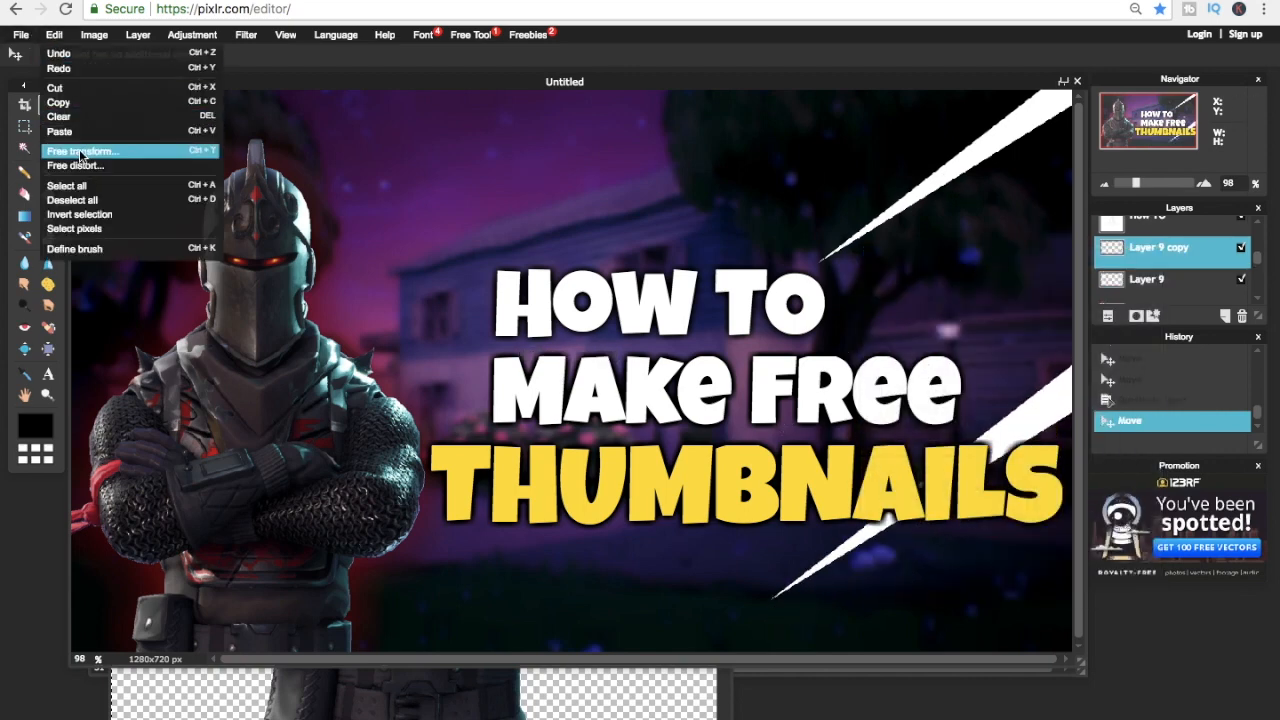
pyautogui.click(82, 152)
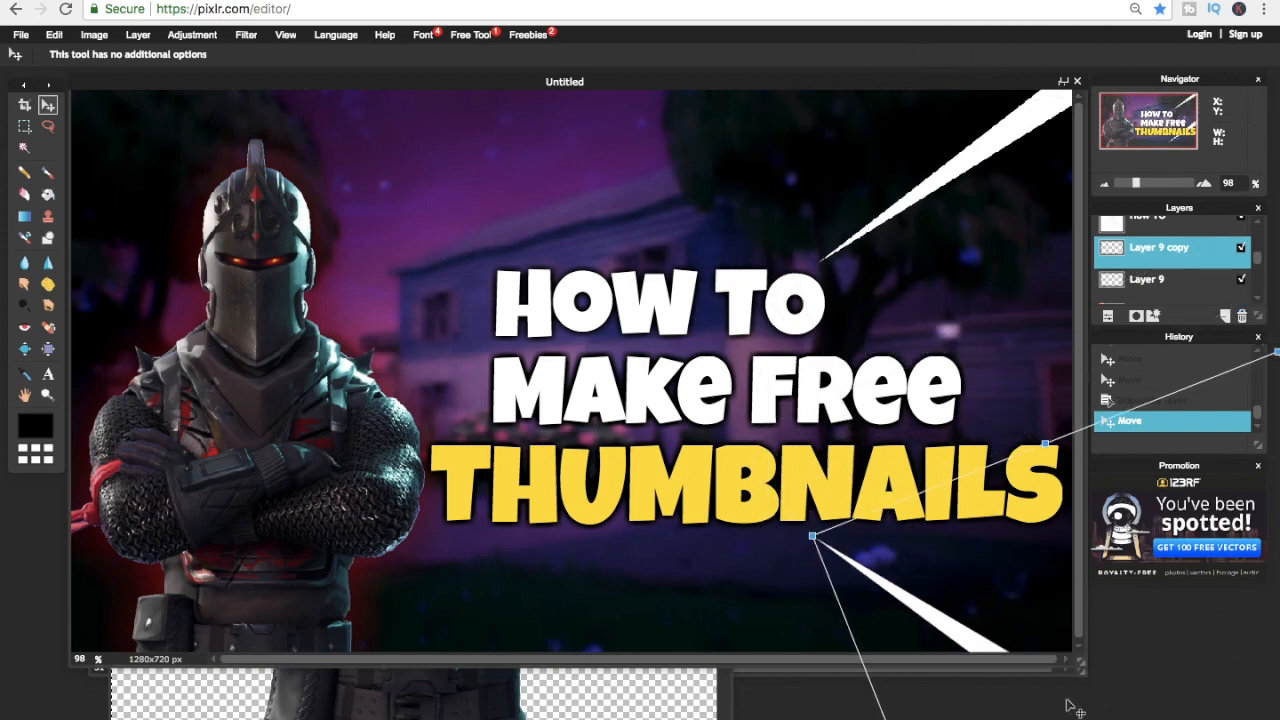
pyautogui.moveTo(812, 536); pyautogui.dragTo(864, 508)
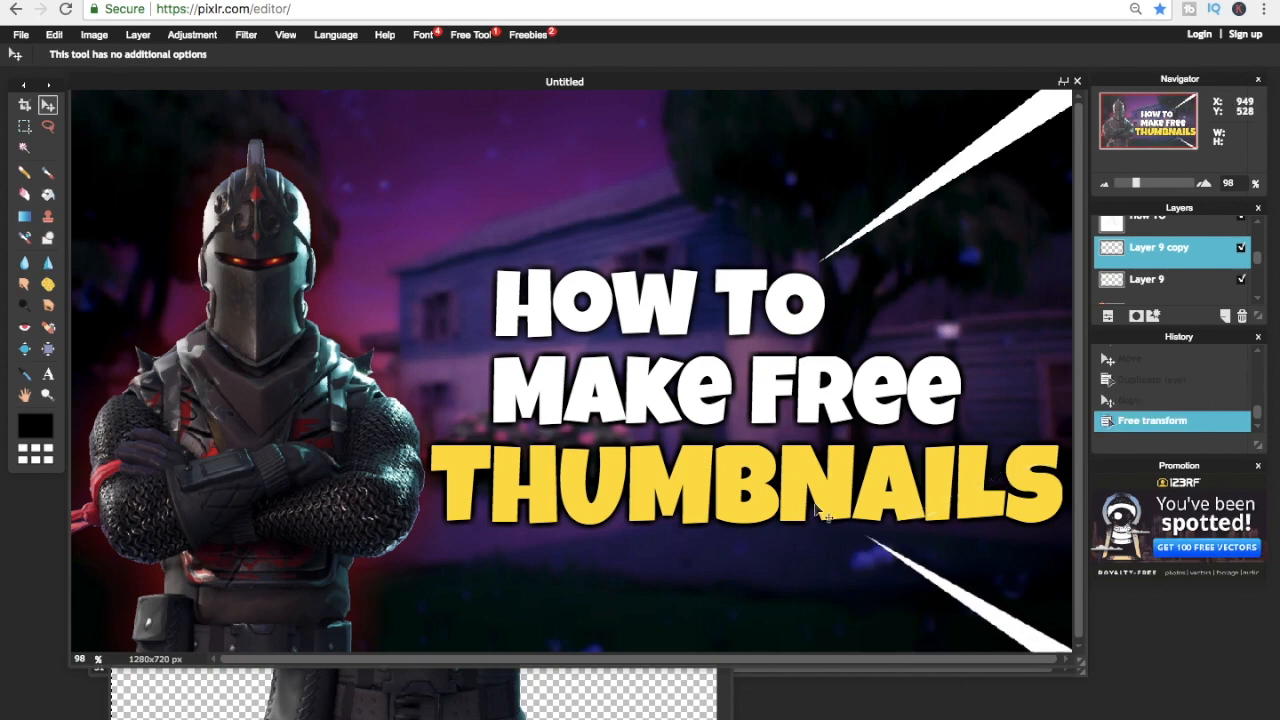
pyautogui.moveTo(390, 424)
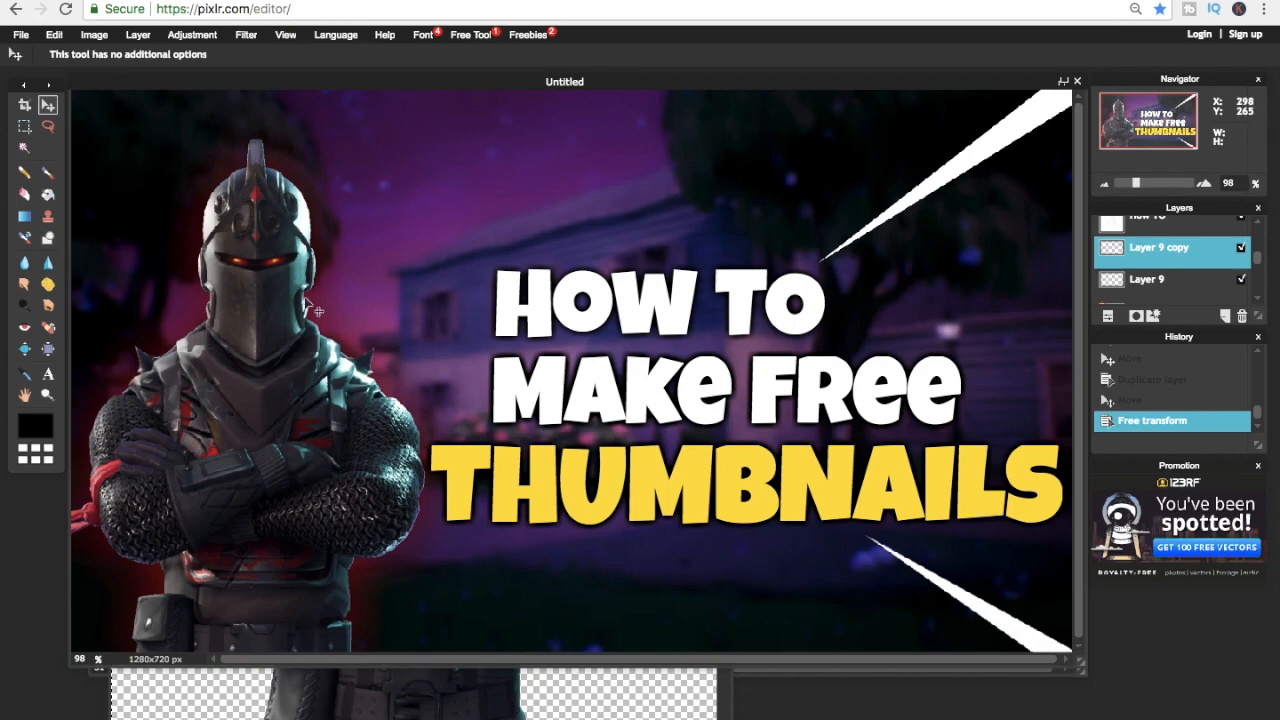
pyautogui.click(20, 32)
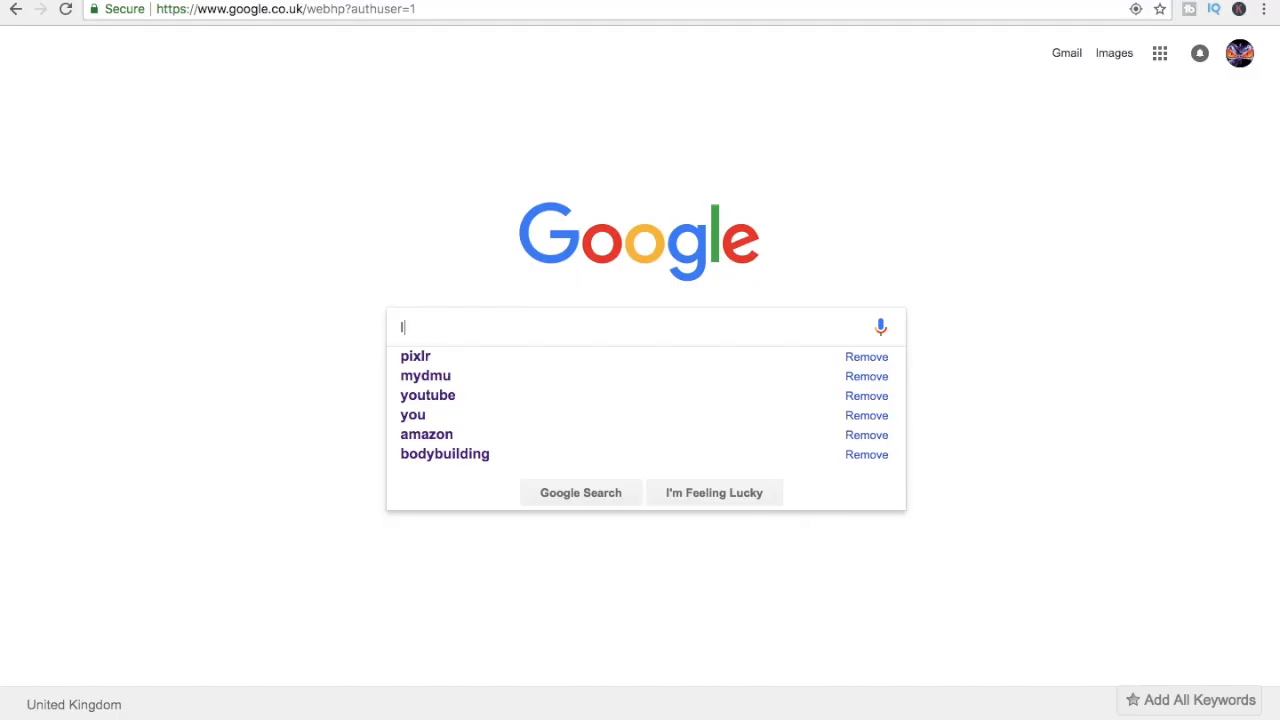
# Search Google for 'luckiest guy font download' and go to the Font Squirrel result.
pyautogui.write('luckiest g')
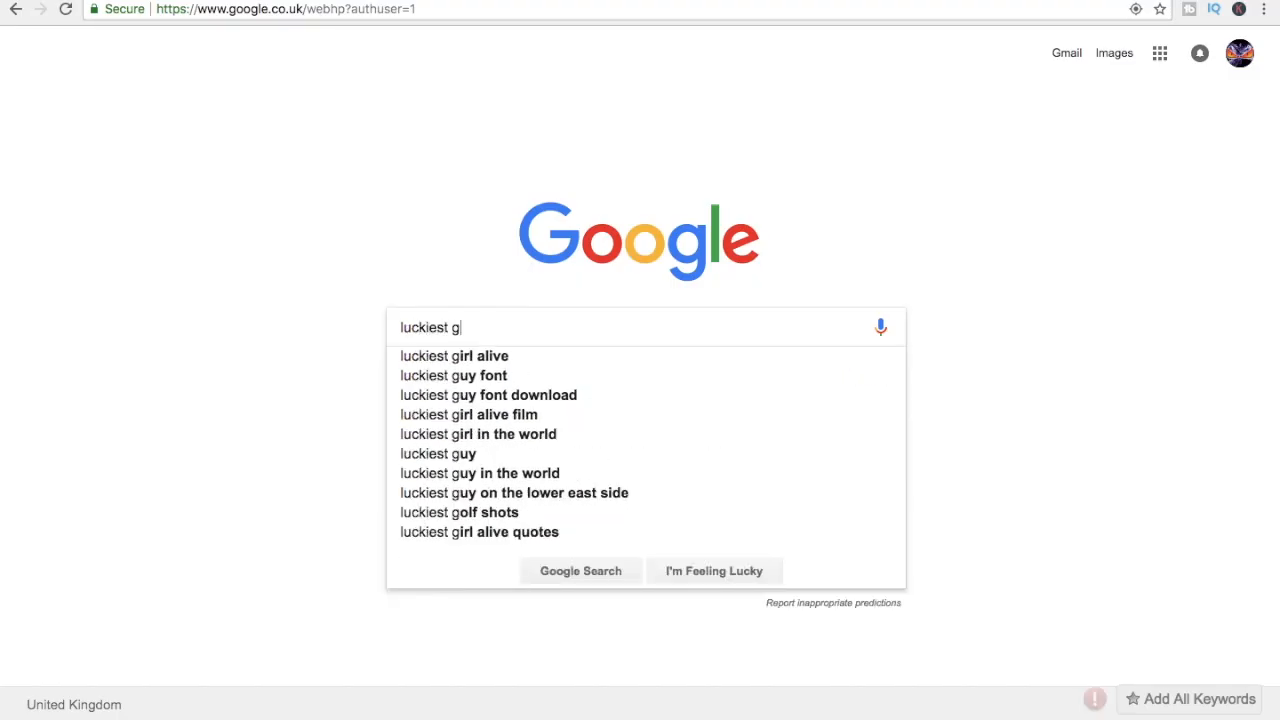
pyautogui.write('uy font download')
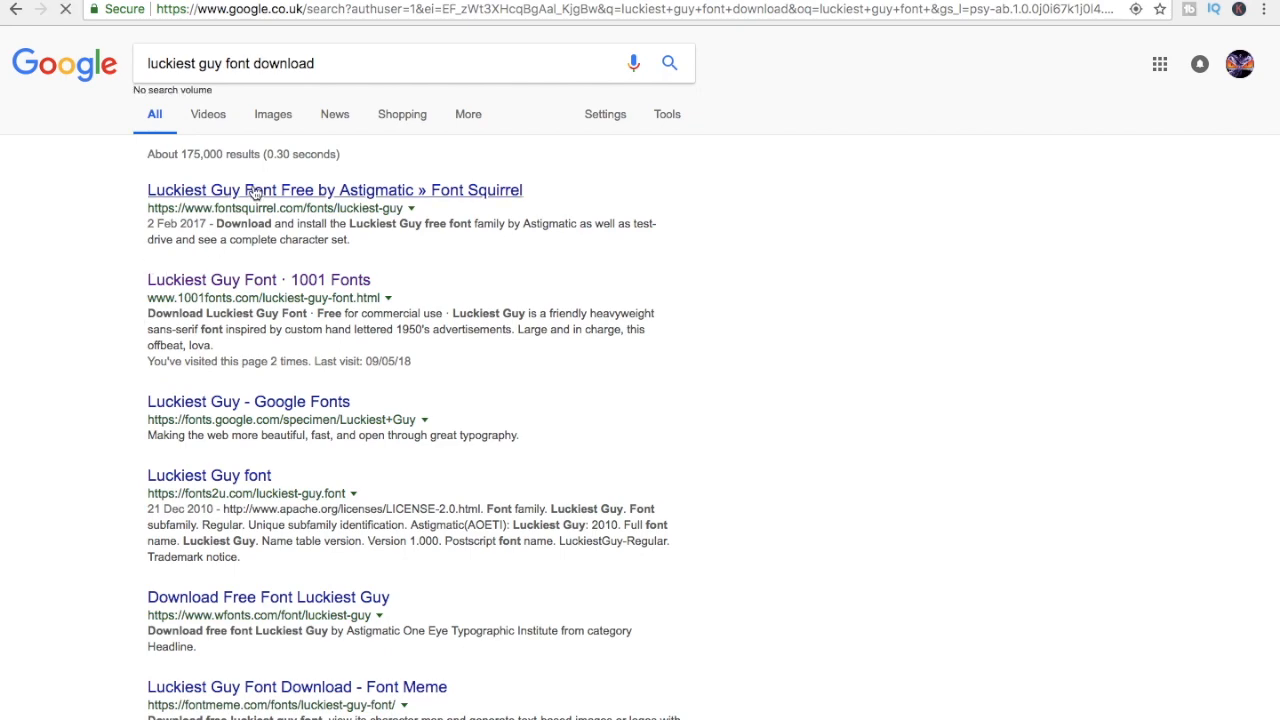
pyautogui.click(334, 190)
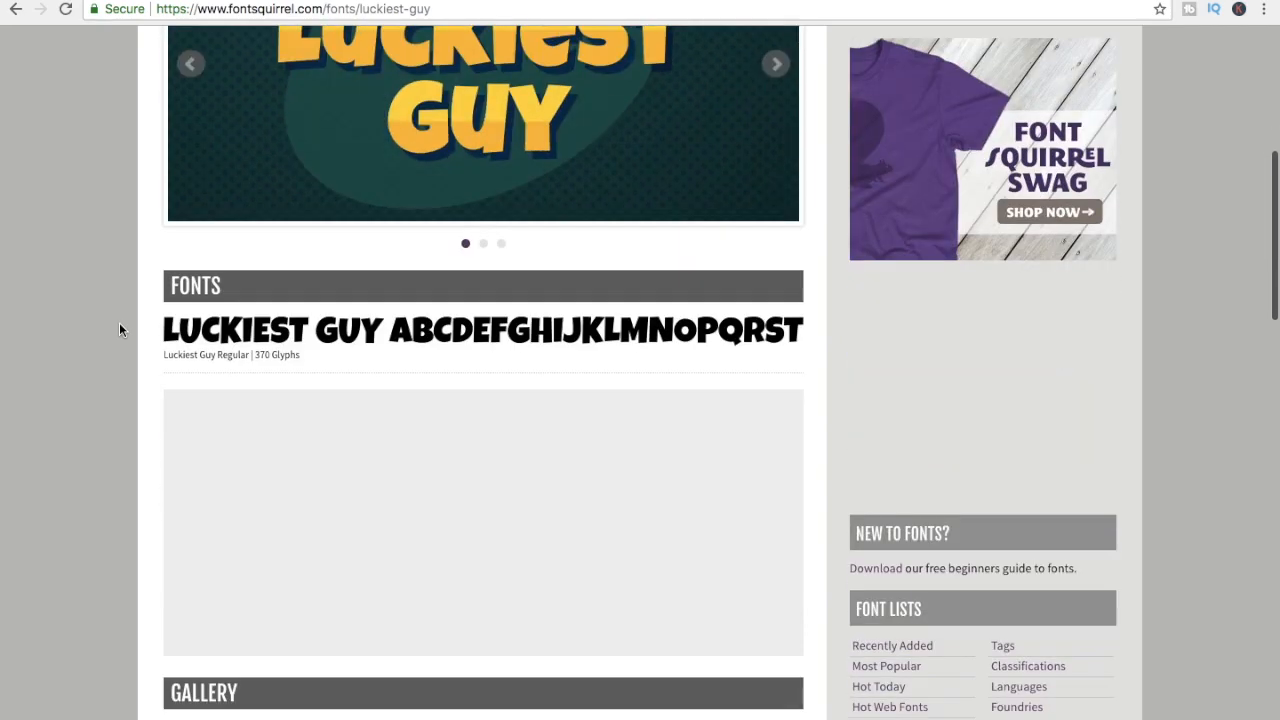
# Download the Luckiest Guy font as a TTF from its Font Squirrel page.
pyautogui.scroll(3)
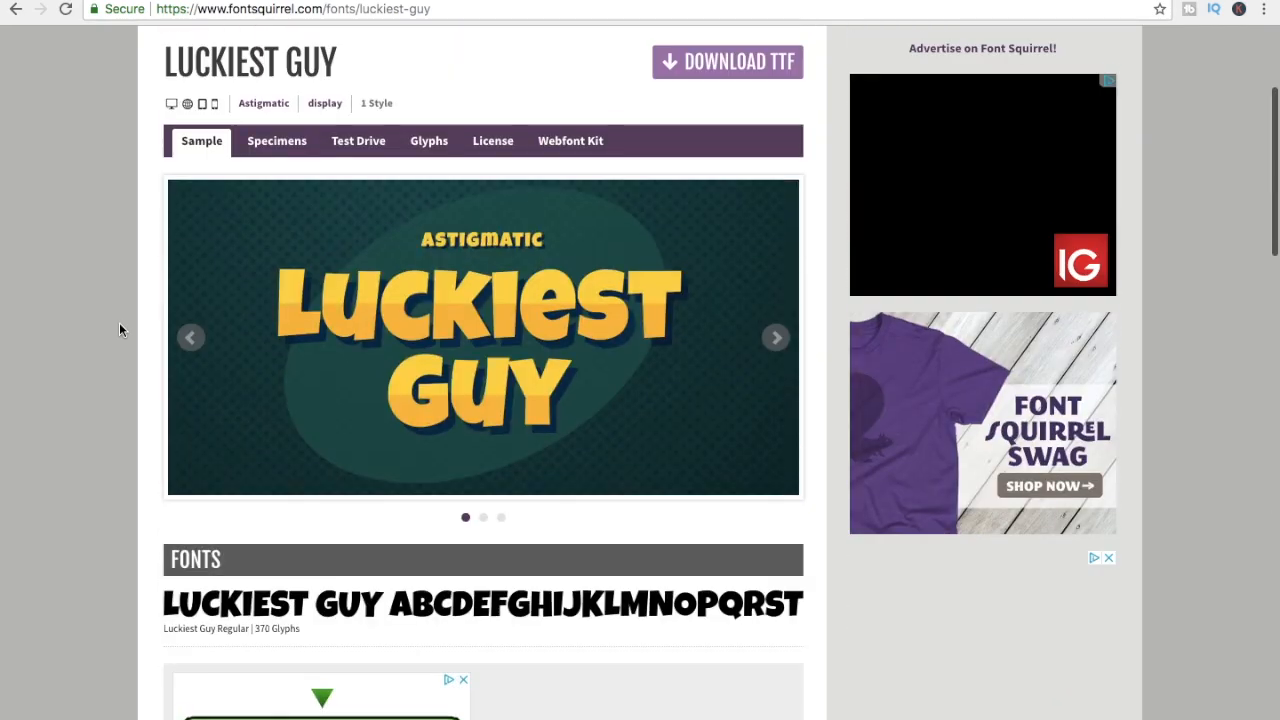
pyautogui.click(776, 328)
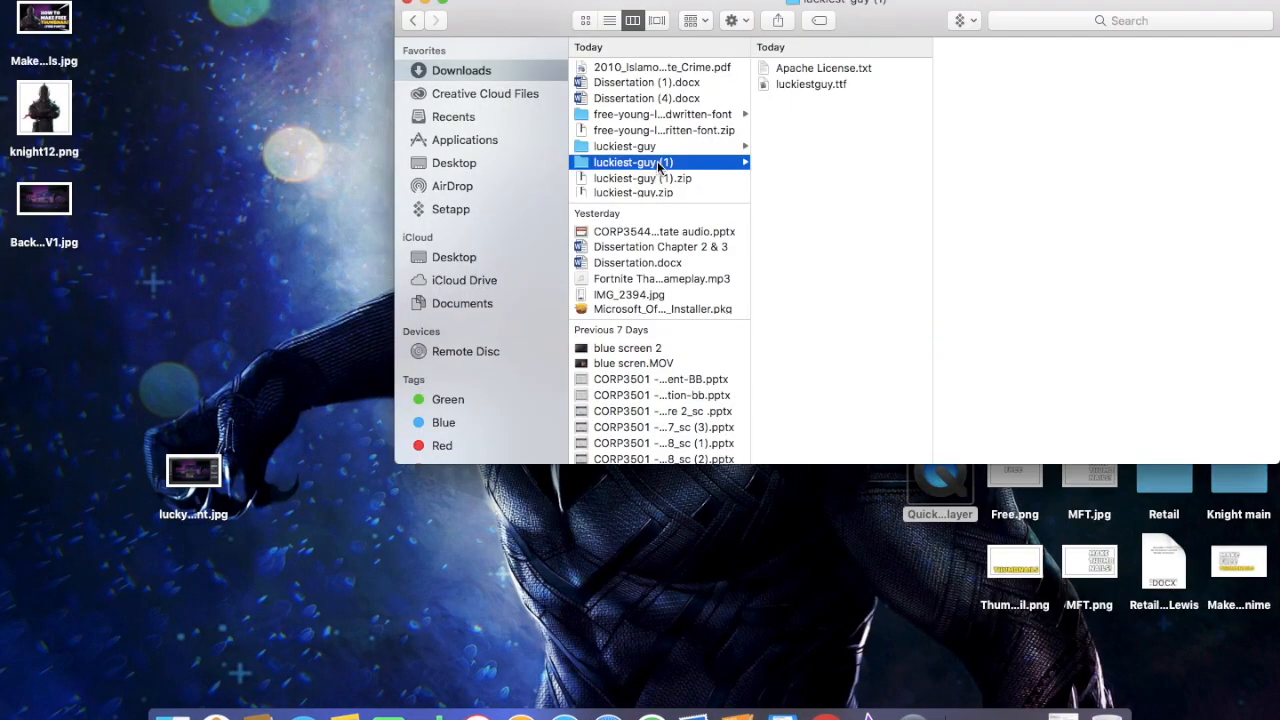
# Preview luckiestguy.ttf from Downloads in Font Book, then close the preview.
pyautogui.doubleClick(812, 84)
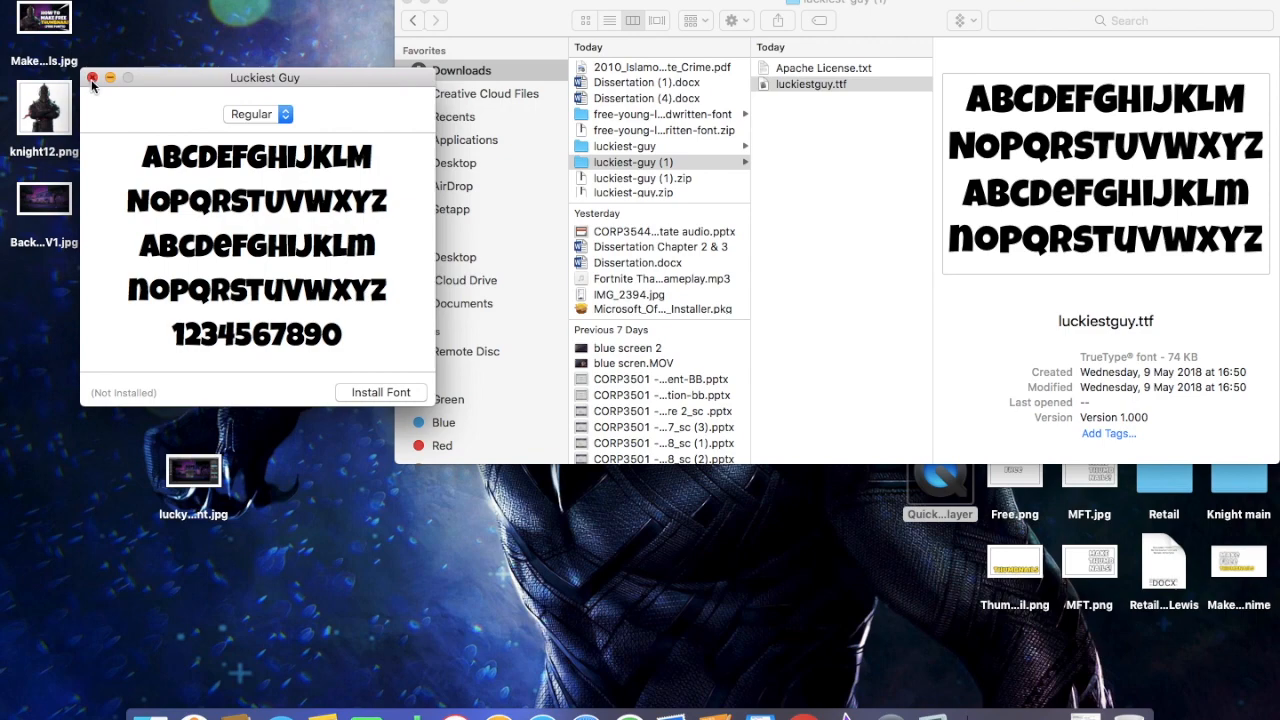
pyautogui.click(92, 78)
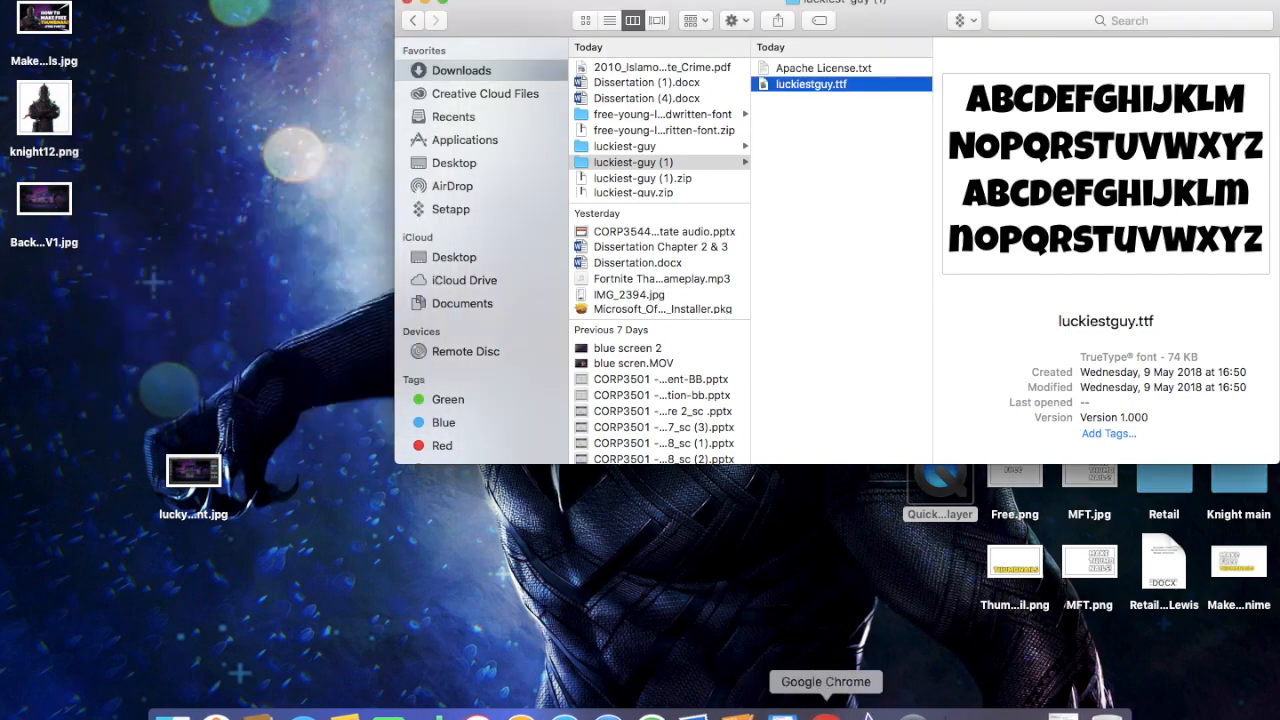